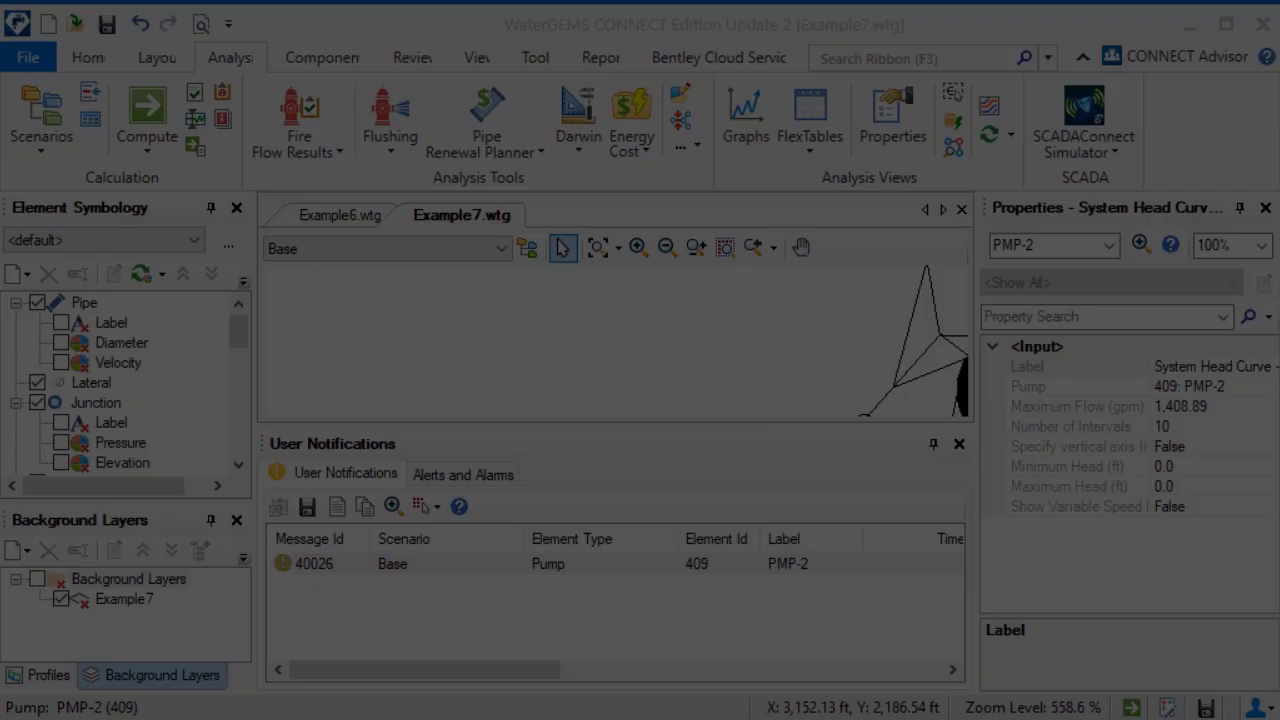
- Collapse the Properties panel so pump PMP-2 and its pipes show larger on the map
click(1264, 206)
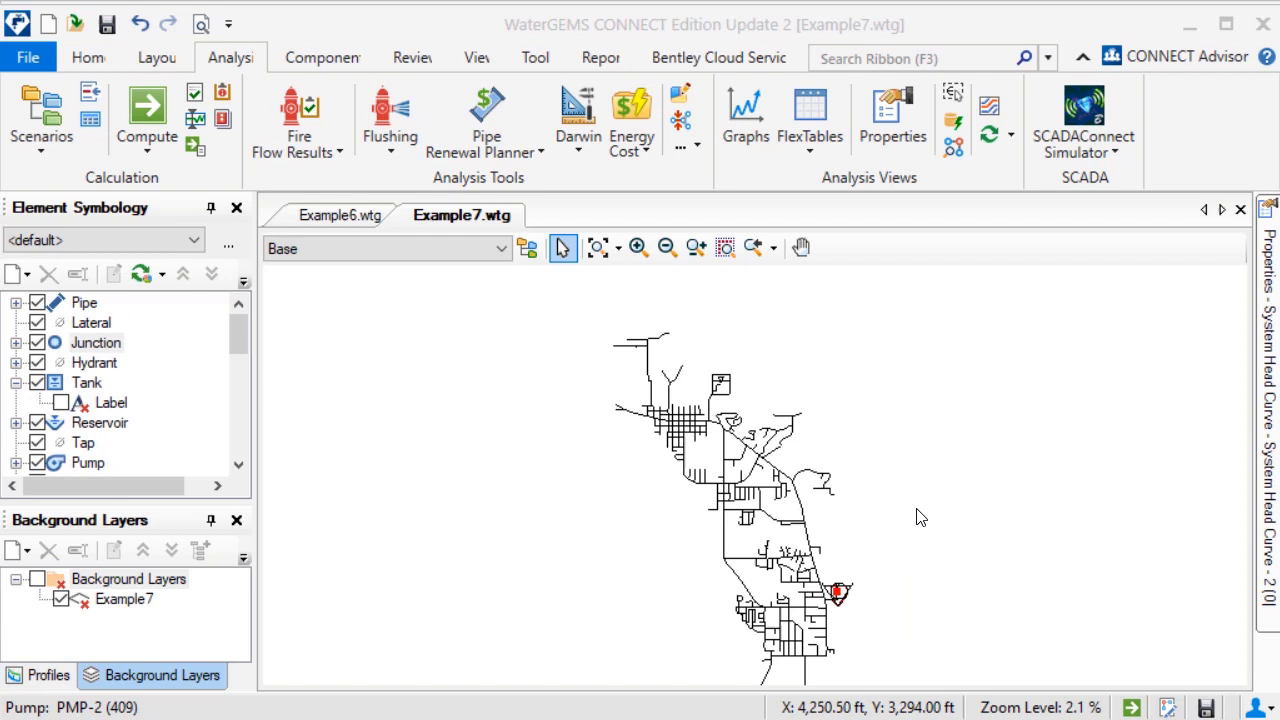
mouse_move(724, 52)
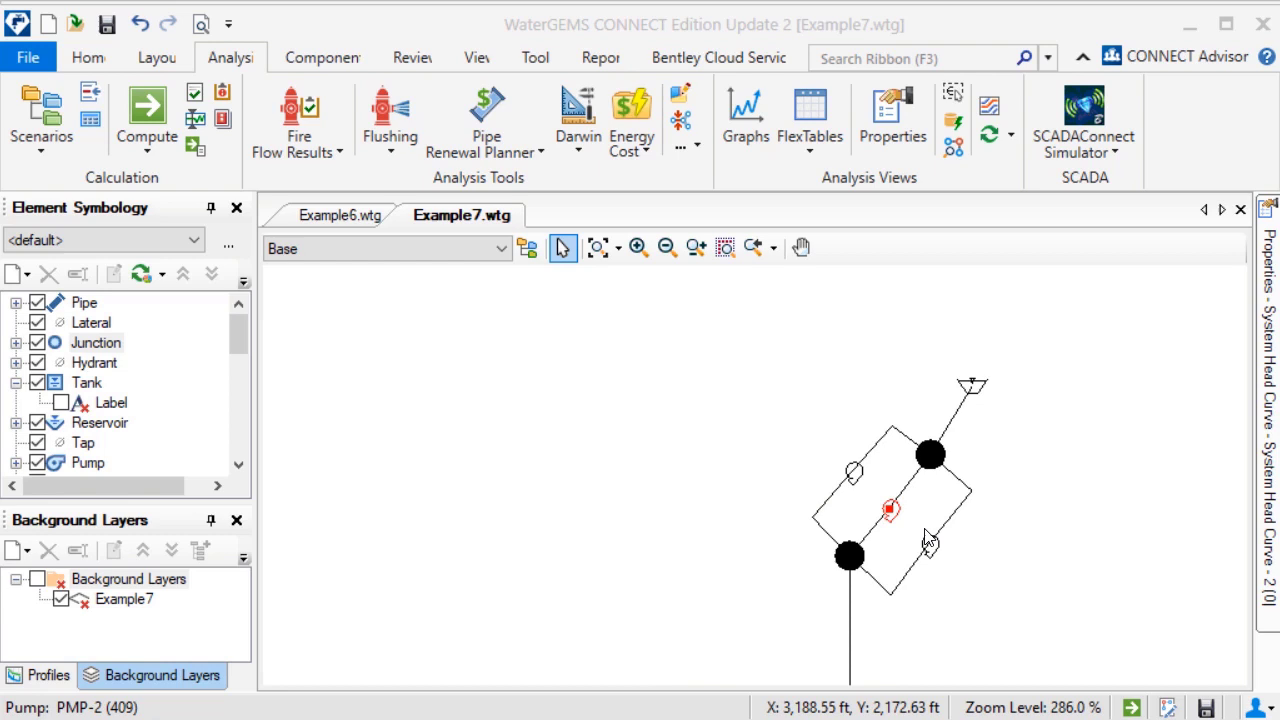
- Create a new system head curve for PMP-2 and review its 1,408.89 gpm, 10-interval, hour-0 settings
drag(928, 540, 684, 344)
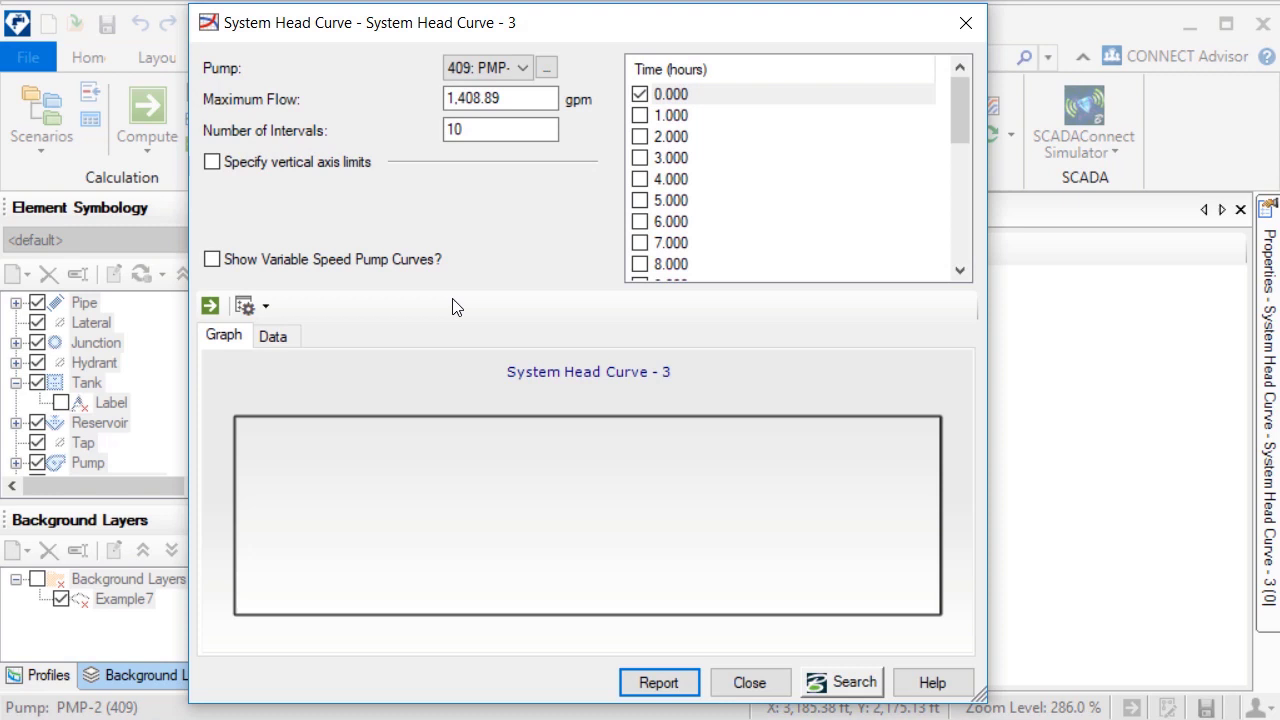
mouse_move(238, 336)
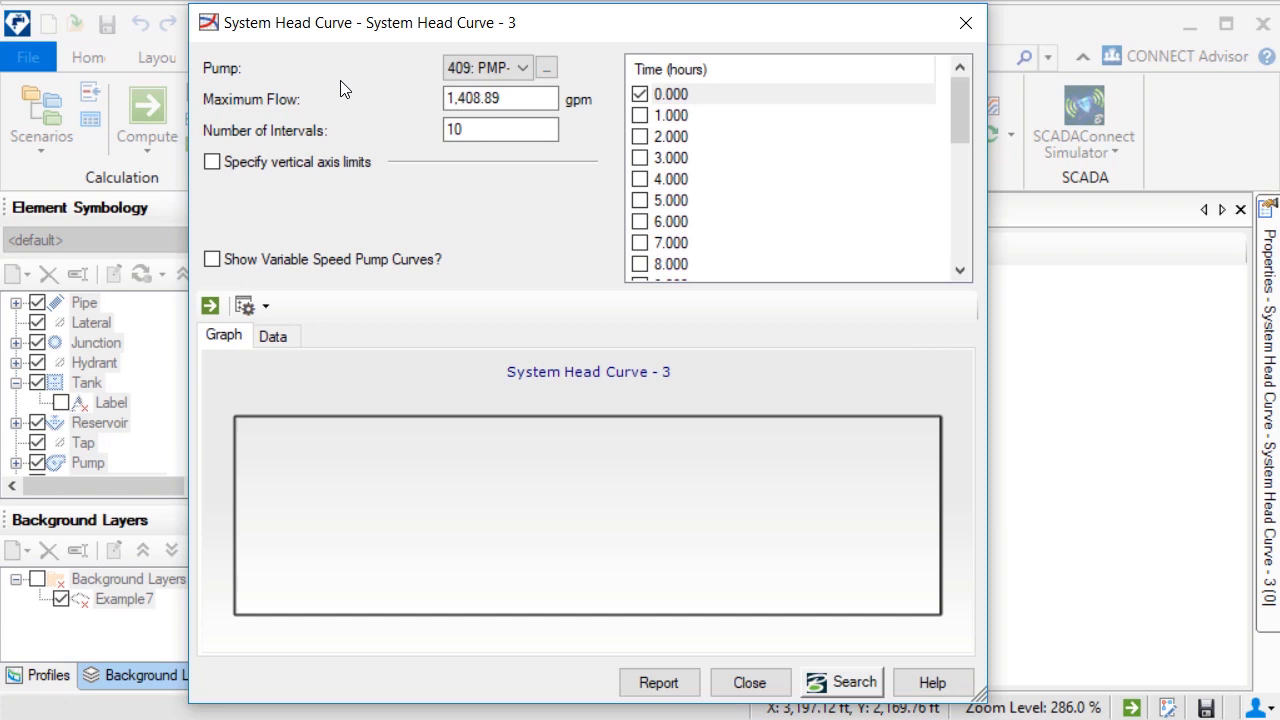
click(500, 128)
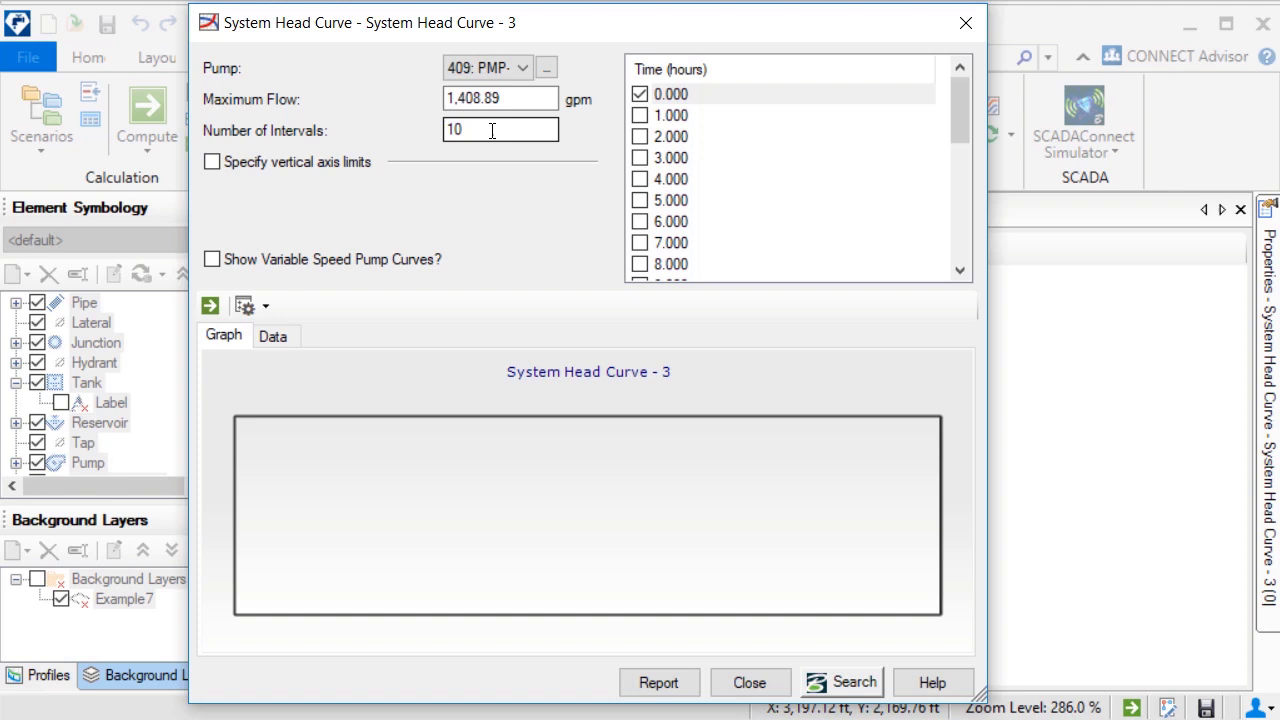
scroll(down, 3)
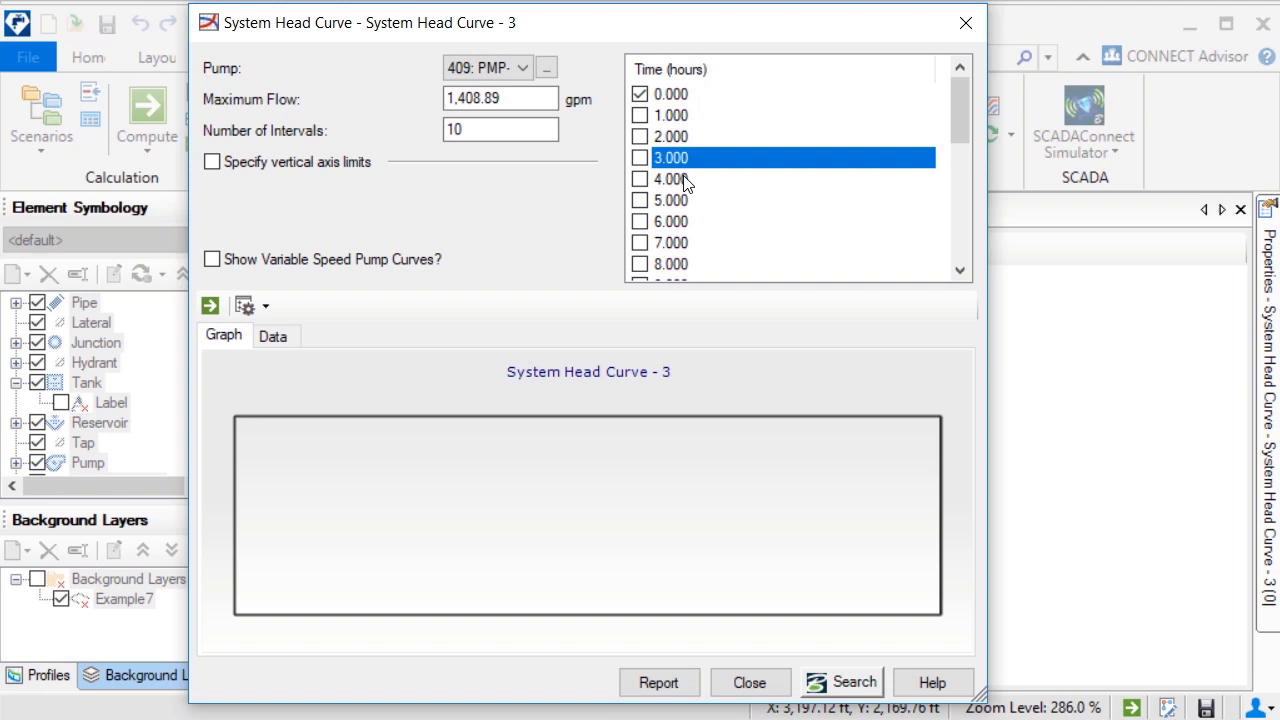
- Compute and plot PMP-2's system and pump curves, then close the dialog back to the map
click(210, 304)
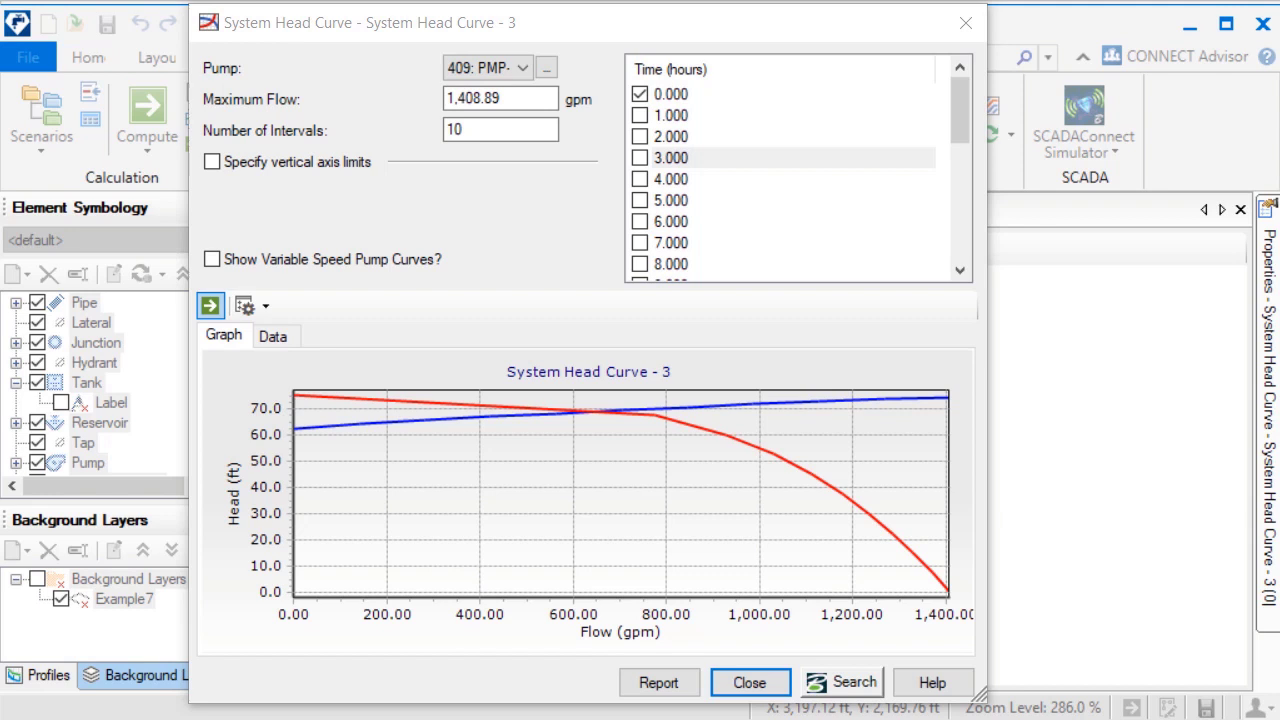
mouse_move(568, 442)
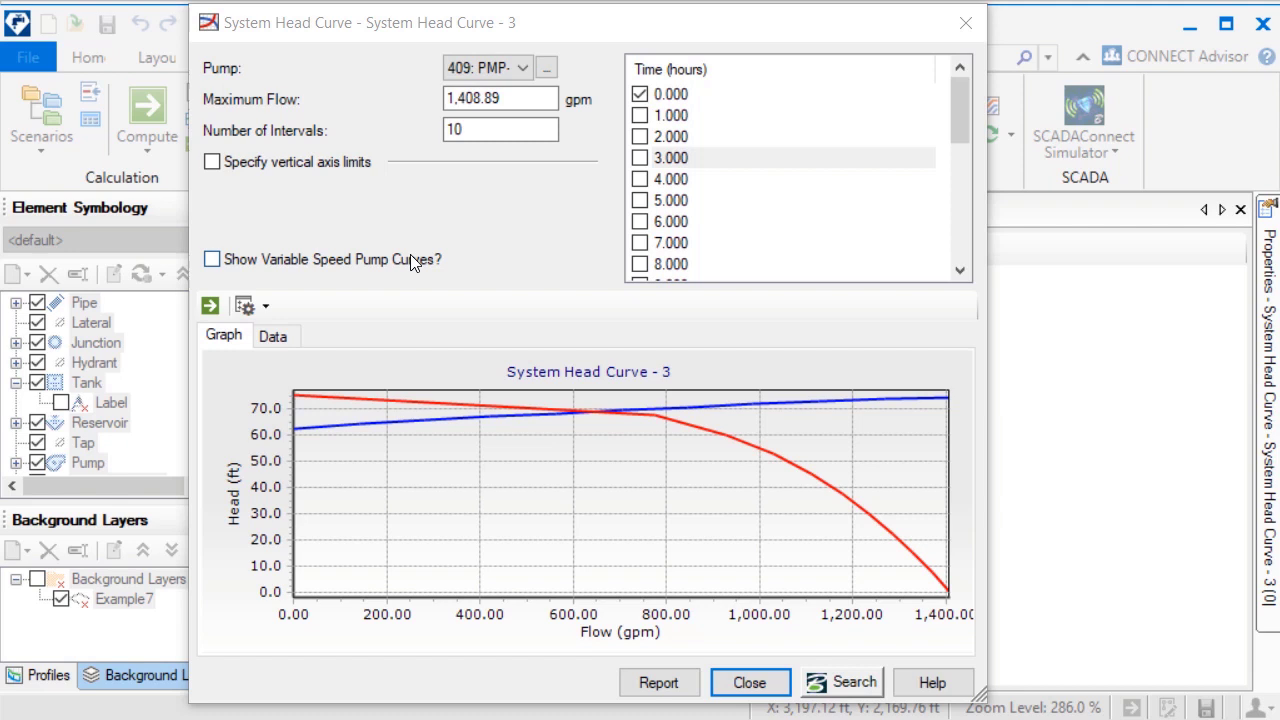
mouse_move(288, 290)
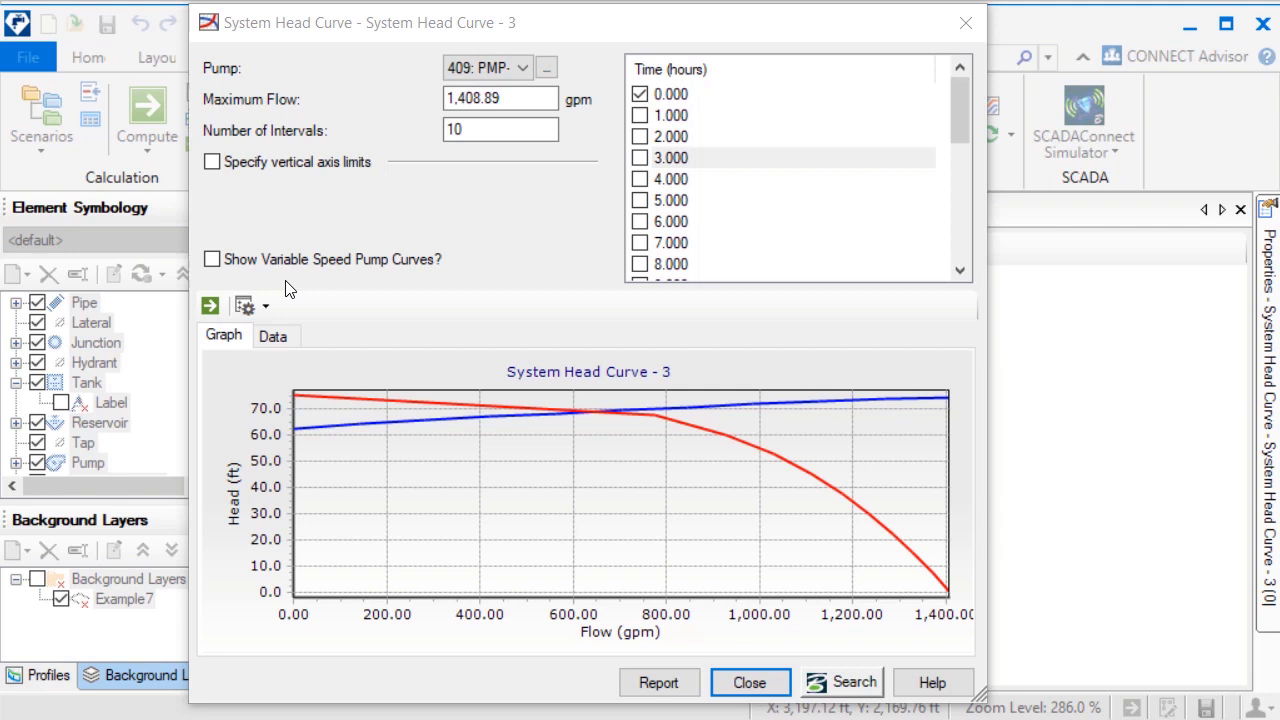
click(750, 682)
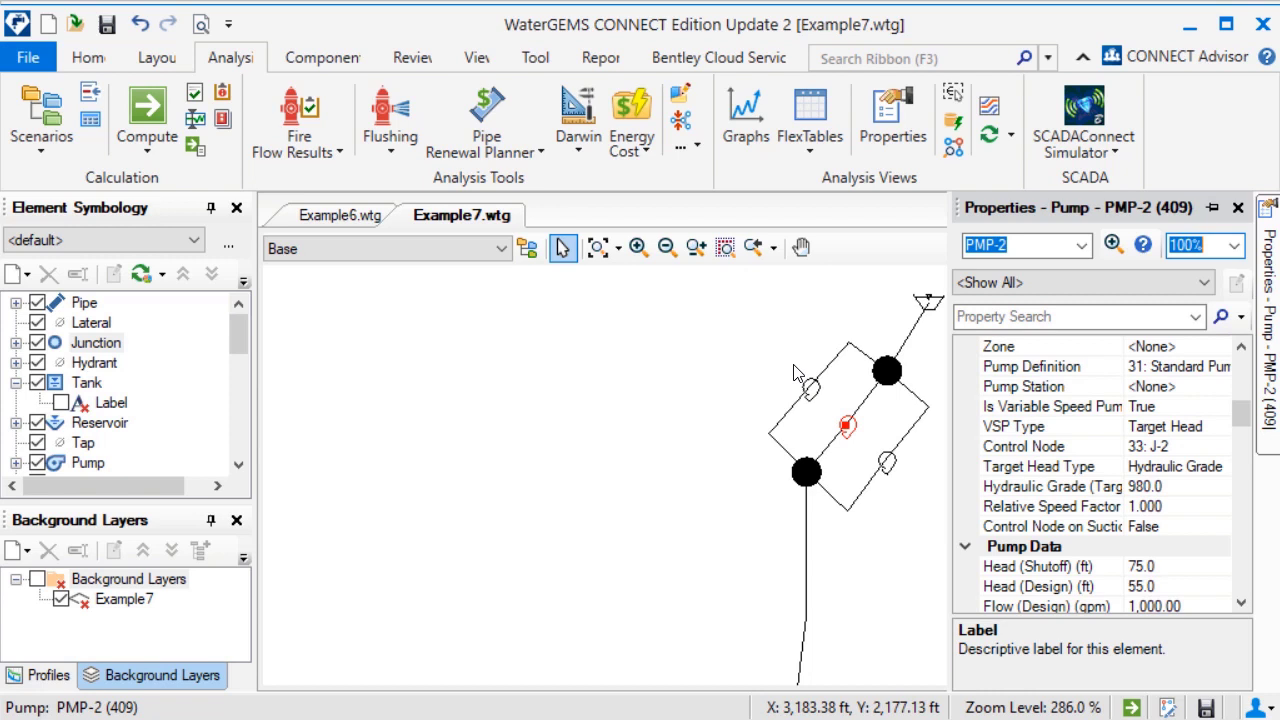
- Reopen System Head Curve - 3 for PMP-2 from the System Head Curves manager
click(1050, 406)
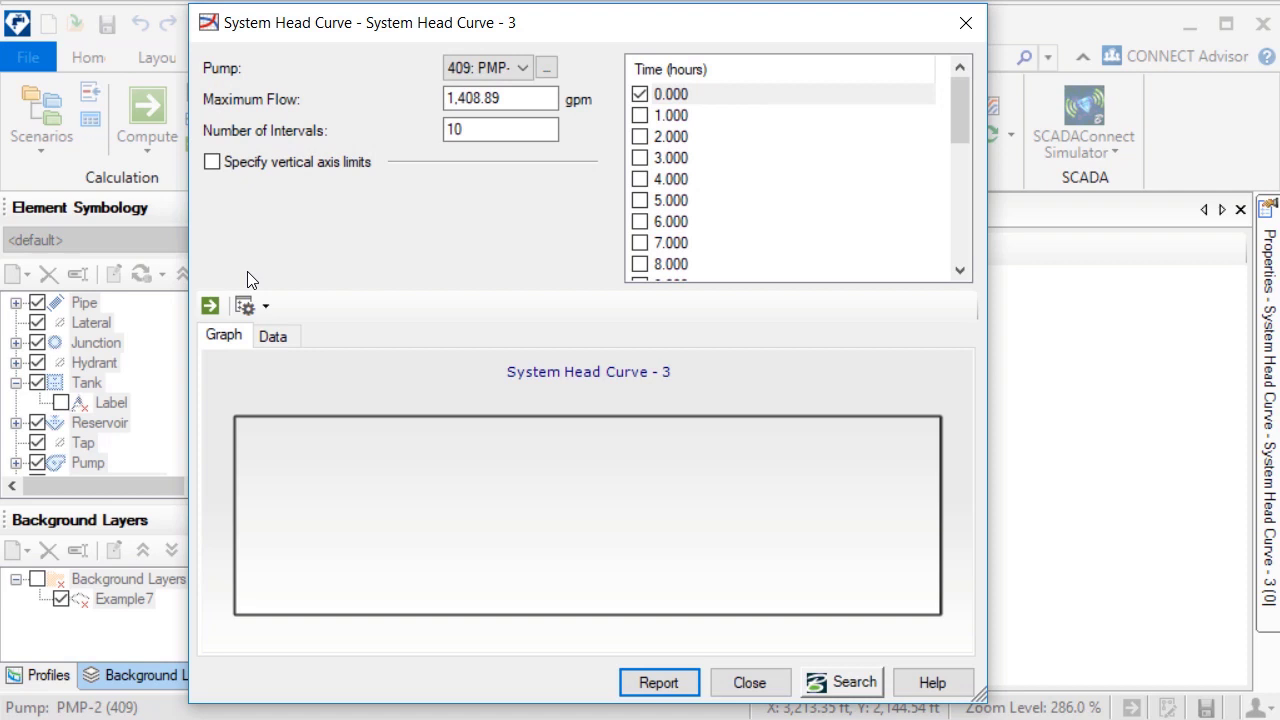
- Compute PMP-2's graph with variable speed pump curves, then recompute with standard curves only
click(210, 304)
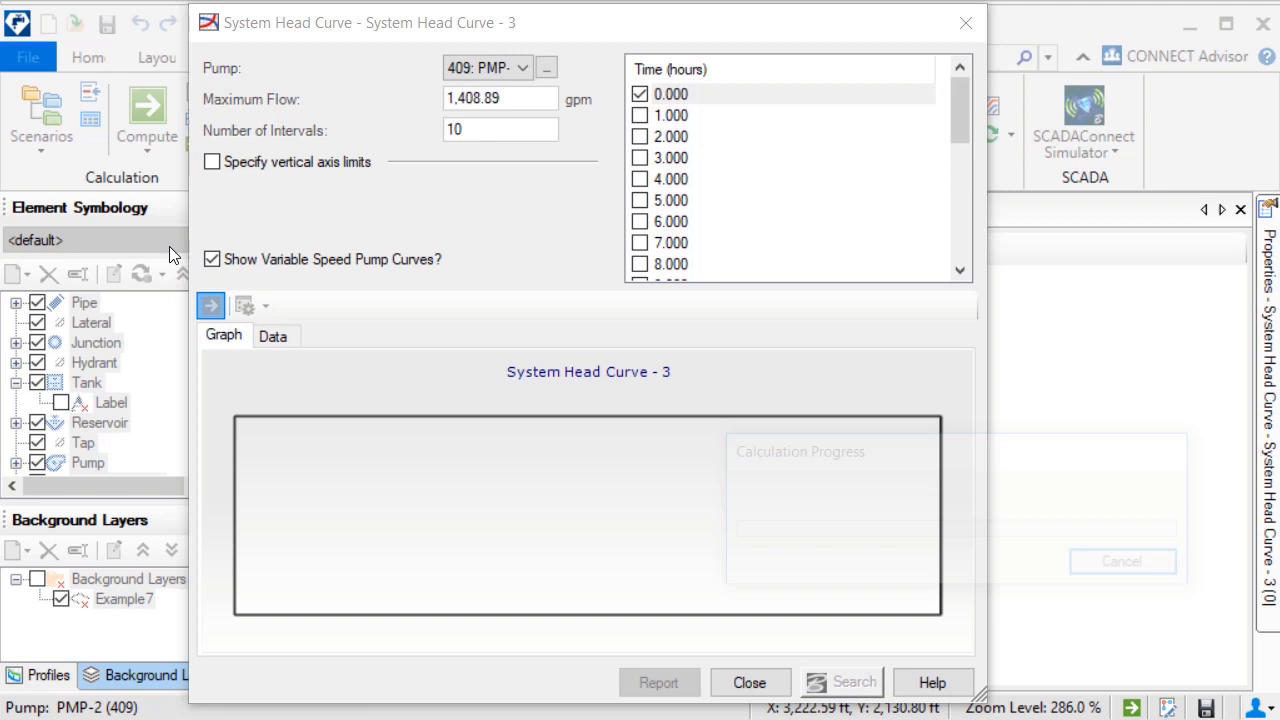
click(210, 304)
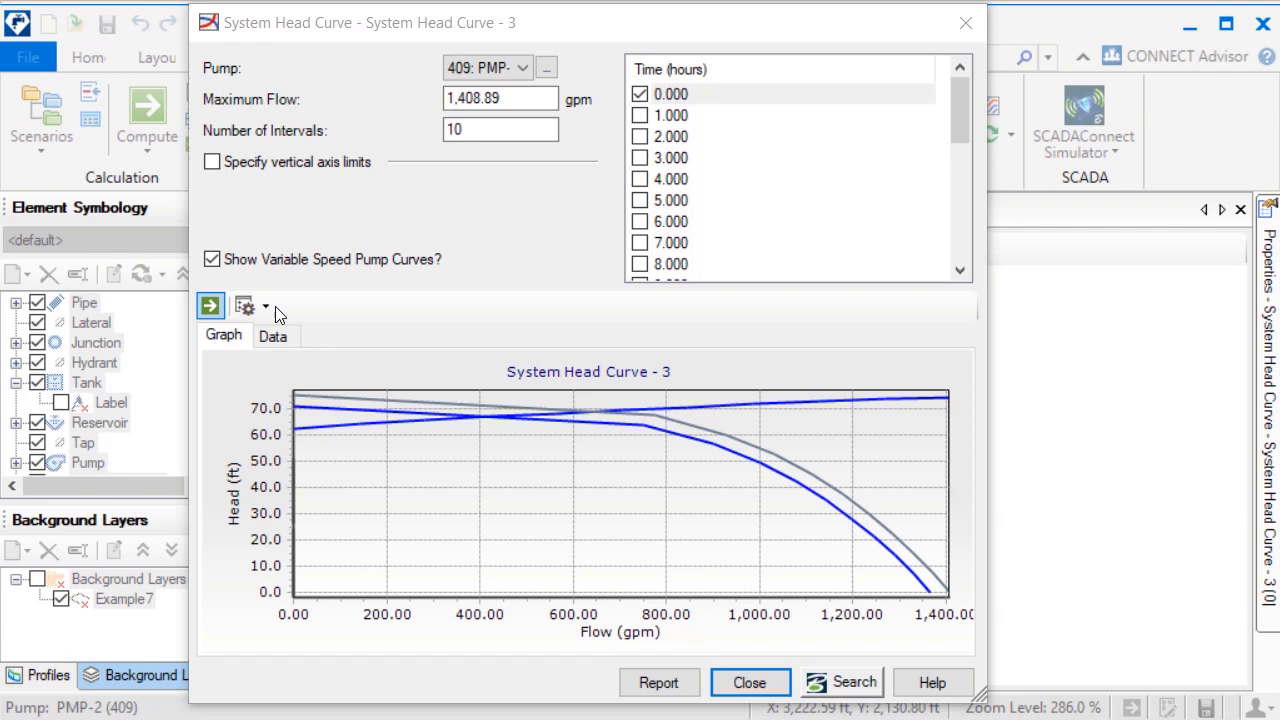
click(212, 260)
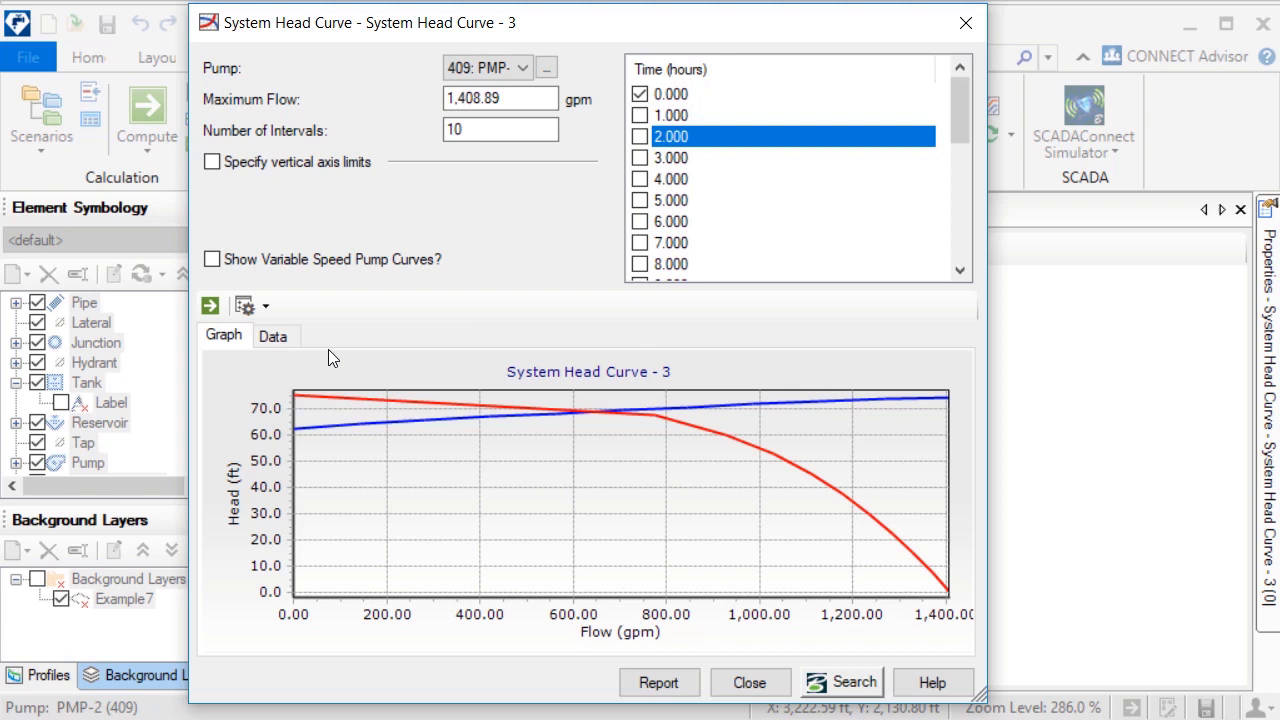
- Start System Head Curve - 6 for PMP-2, include hour 24.000 and variable speed pump curves
click(212, 260)
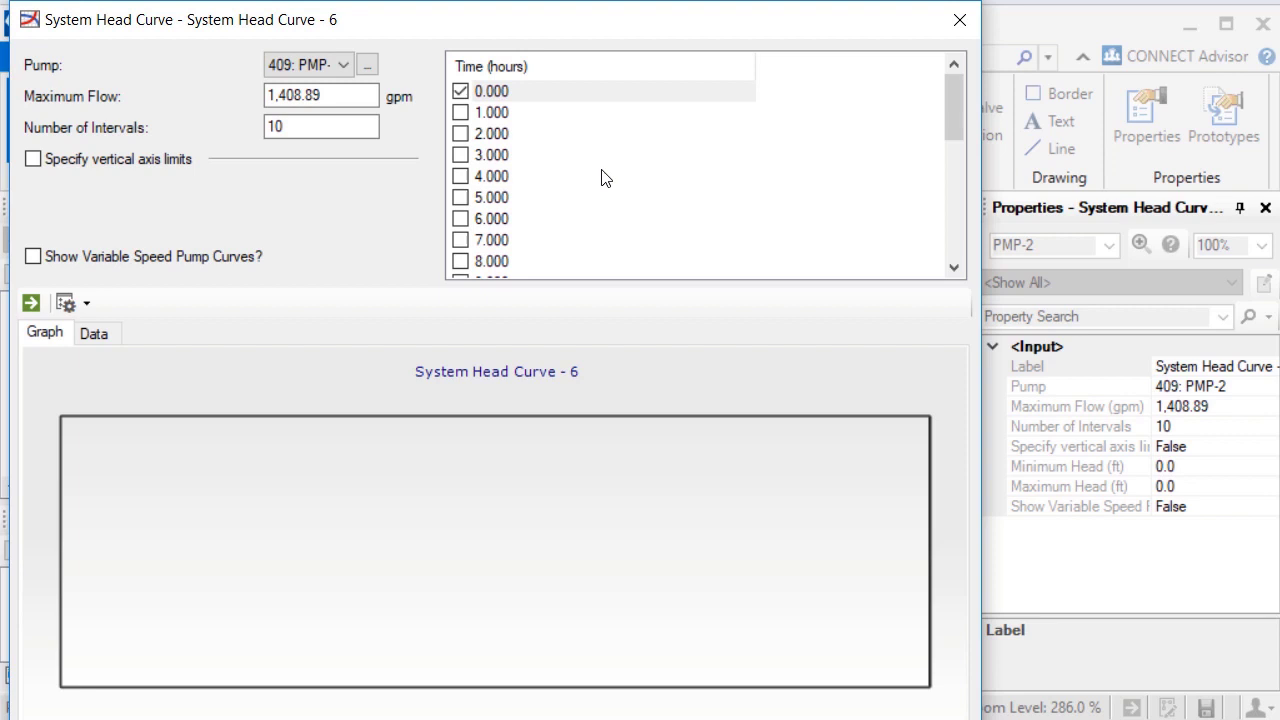
scroll(down, 3)
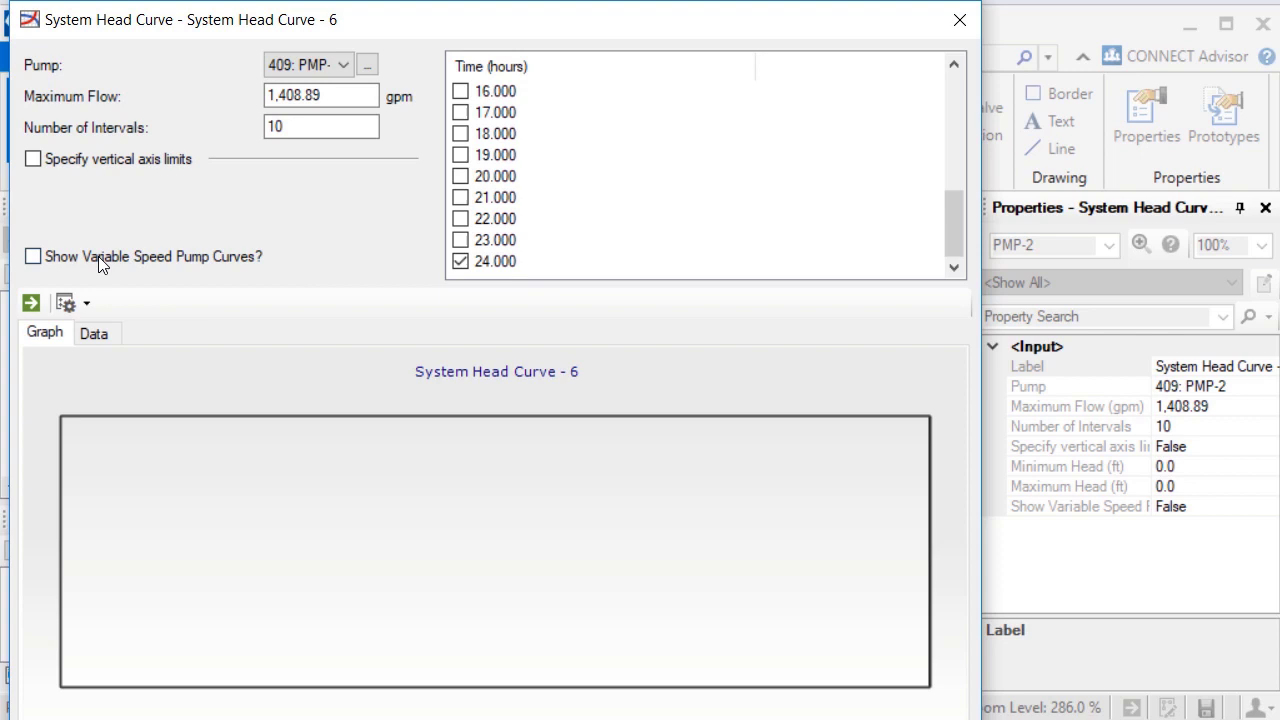
click(32, 256)
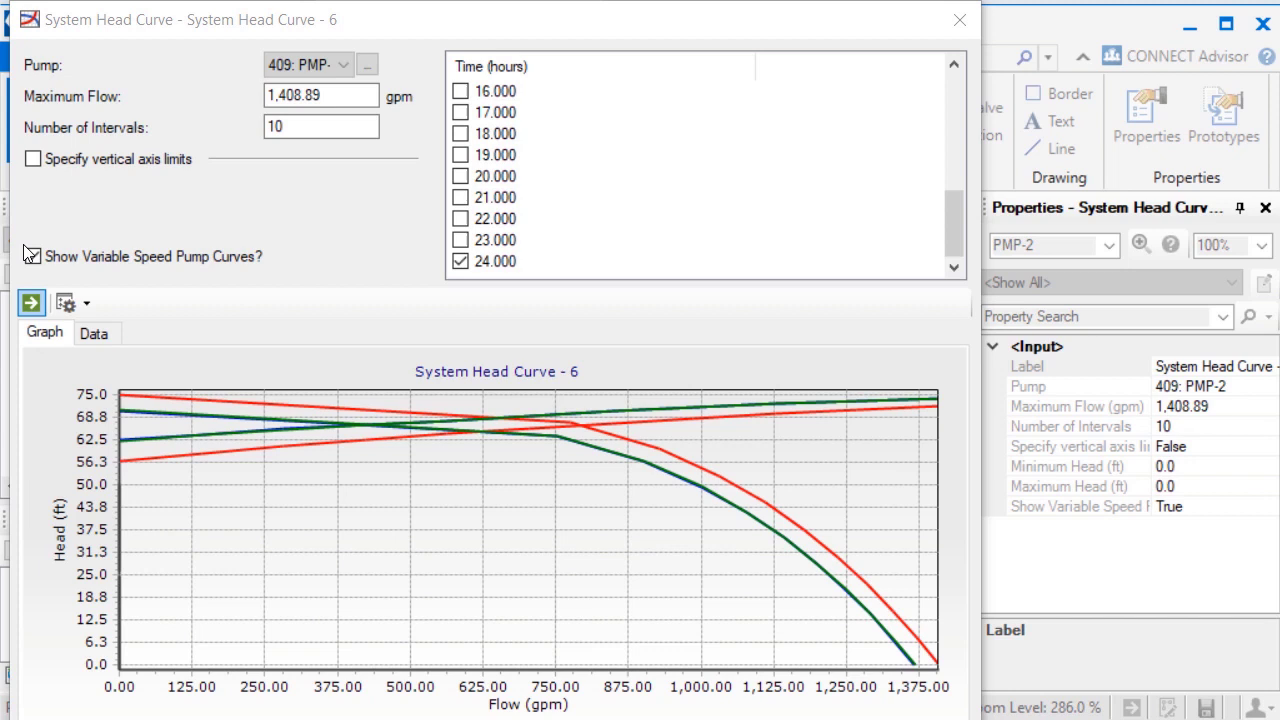
click(32, 256)
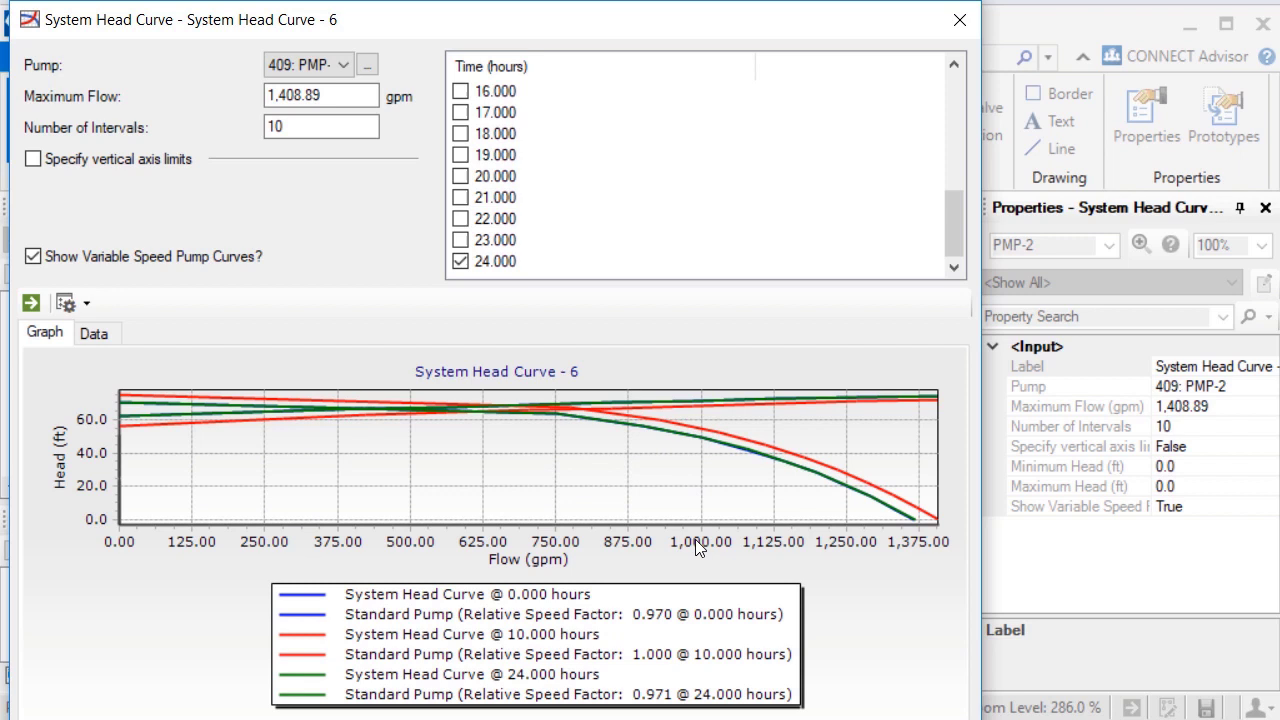
mouse_move(616, 440)
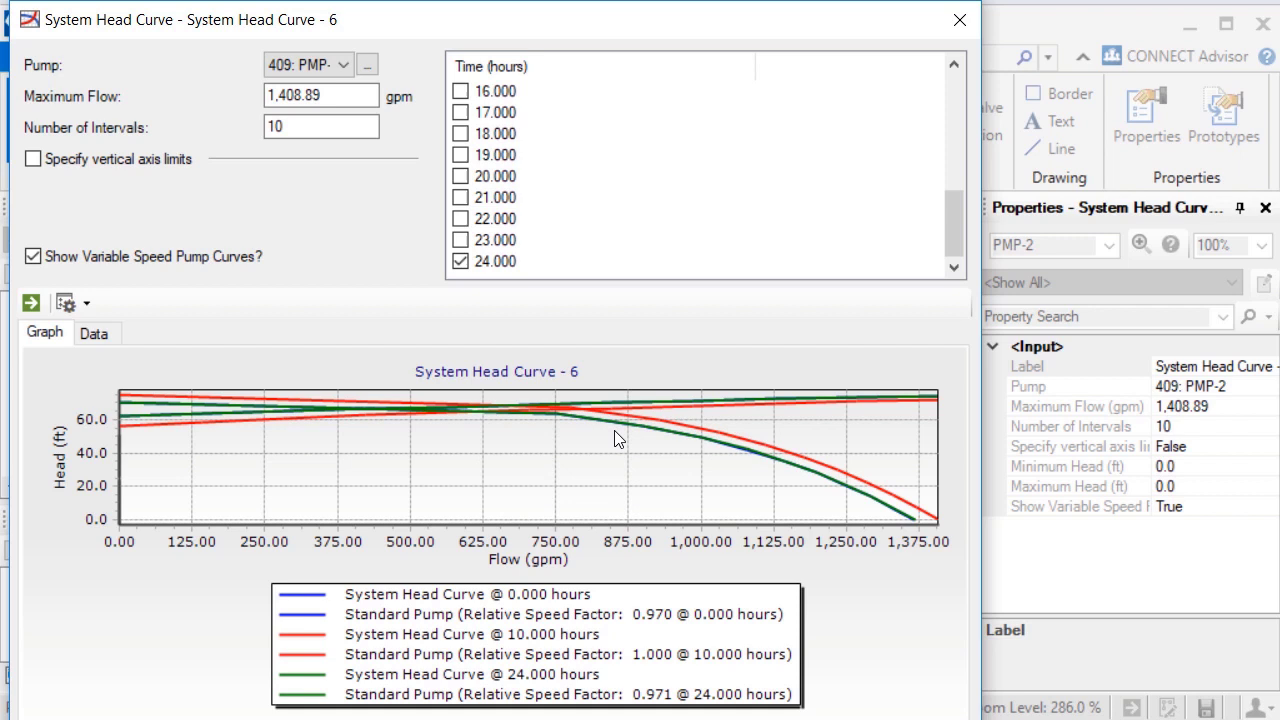
mouse_move(872, 432)
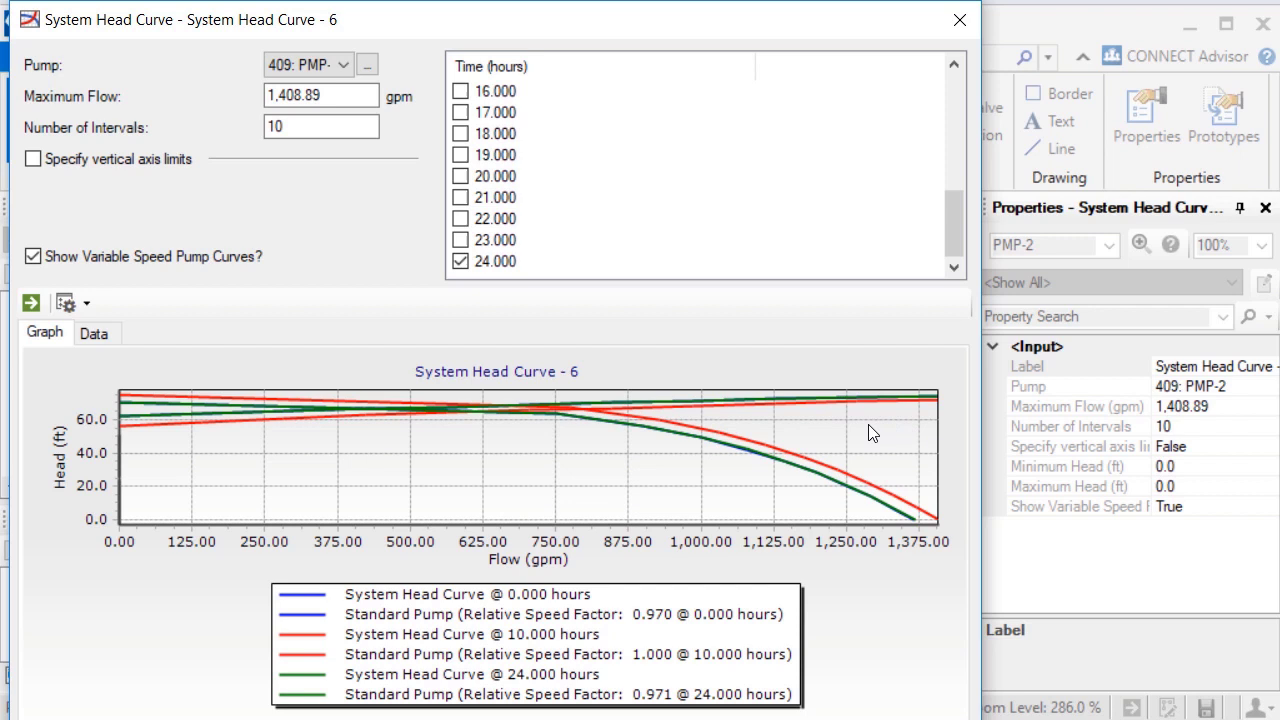
mouse_move(668, 472)
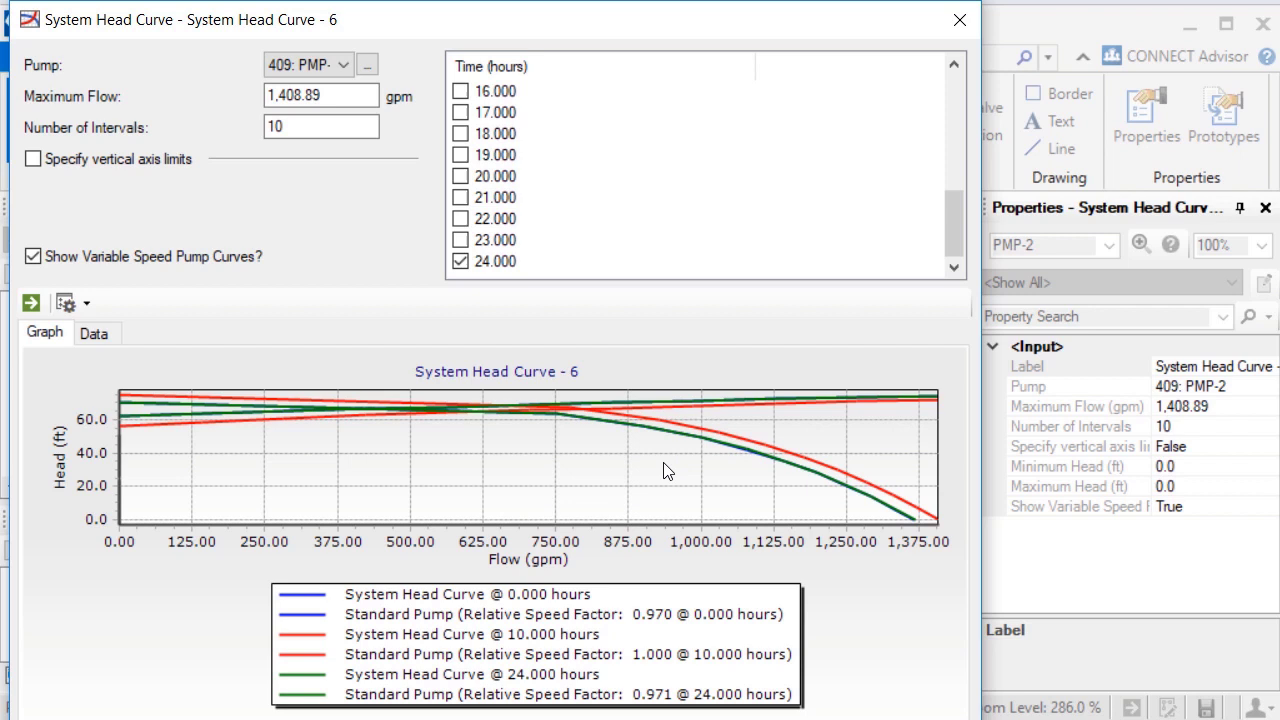
mouse_move(628, 640)
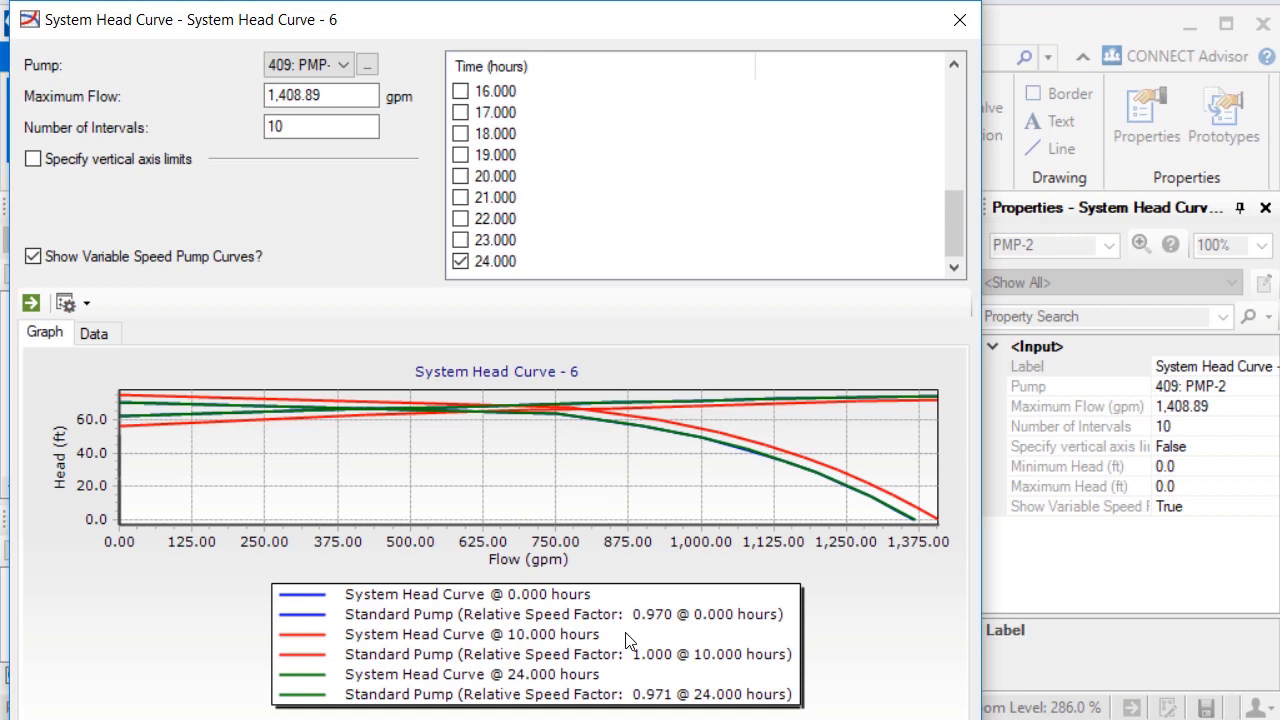
mouse_move(672, 668)
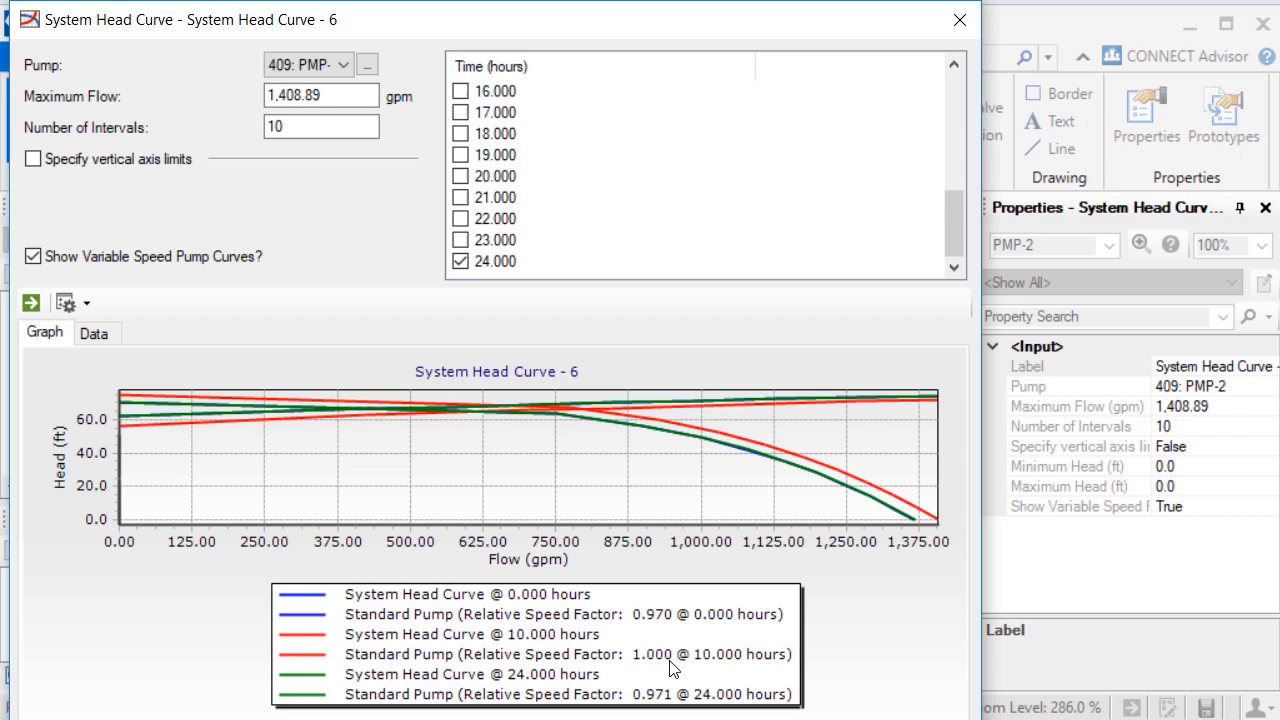
mouse_move(364, 466)
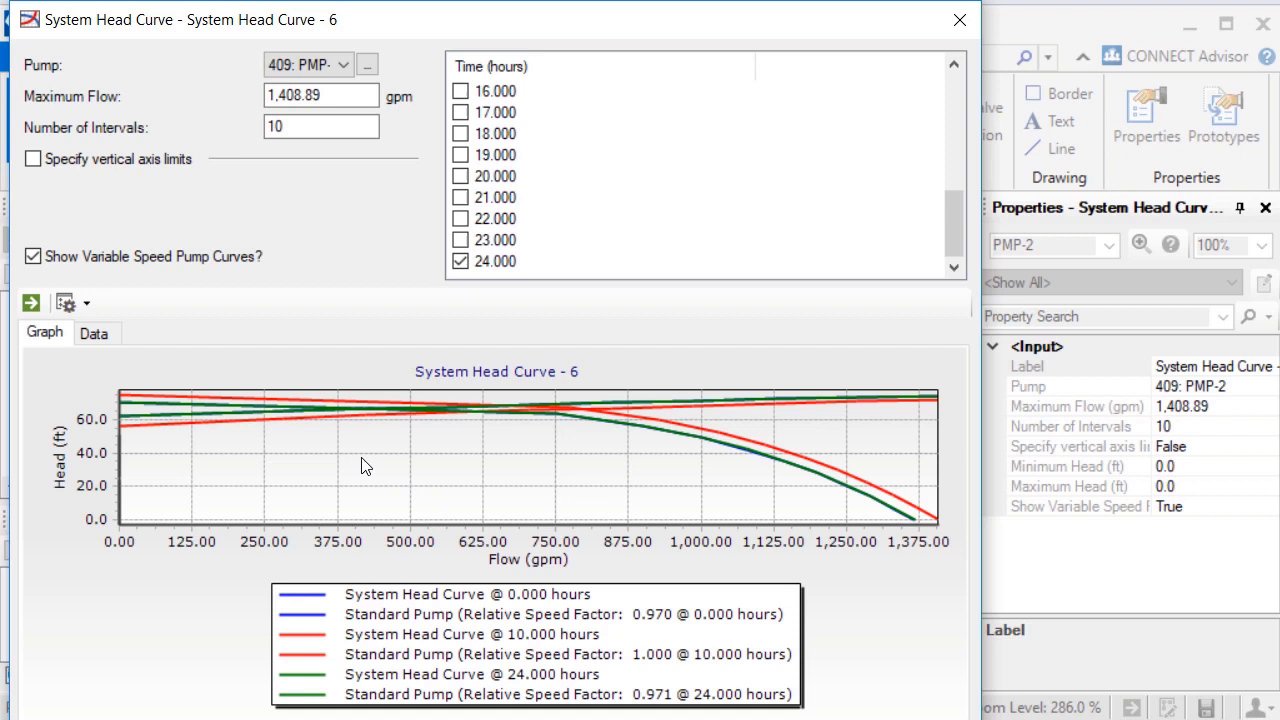
mouse_move(642, 468)
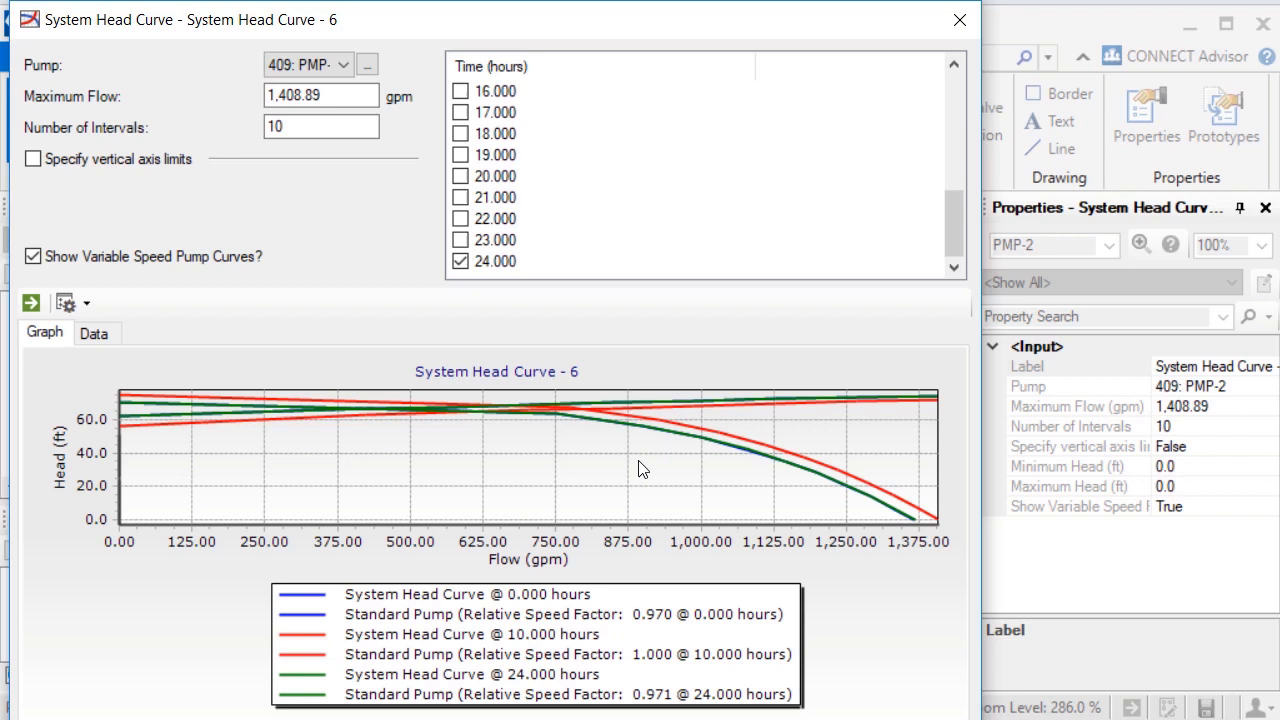
mouse_move(428, 690)
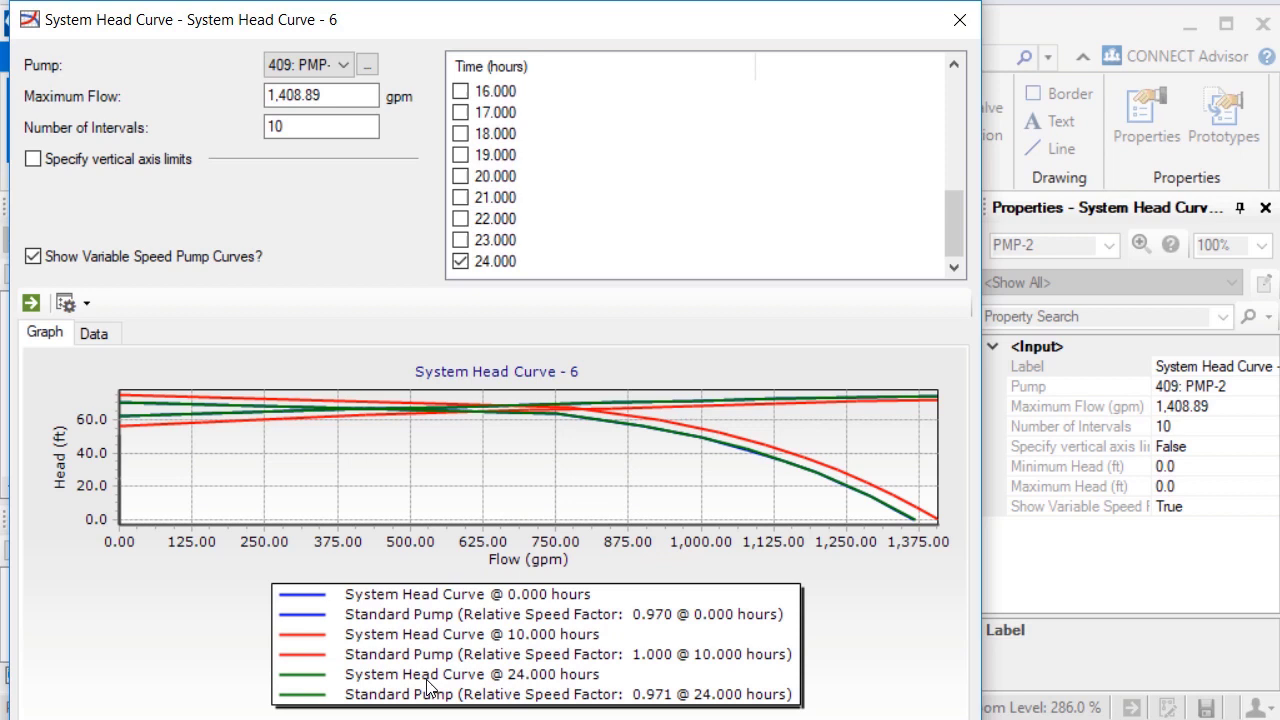
mouse_move(744, 460)
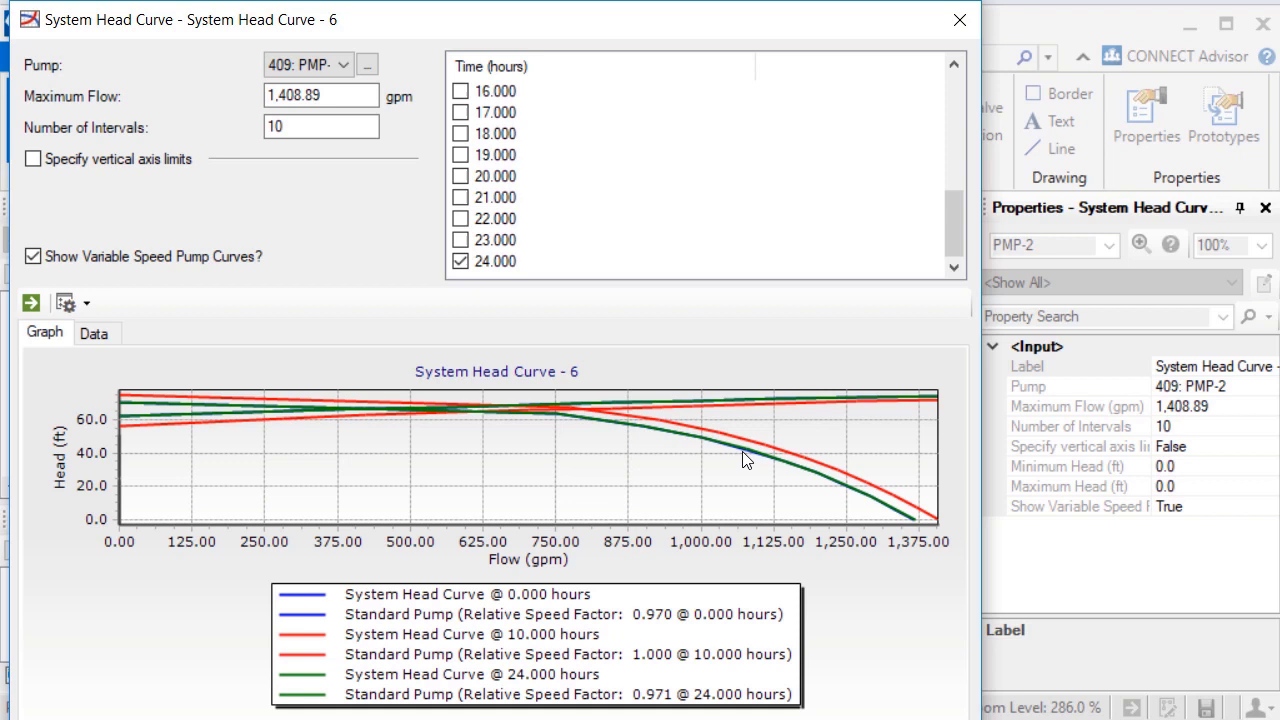
mouse_move(784, 470)
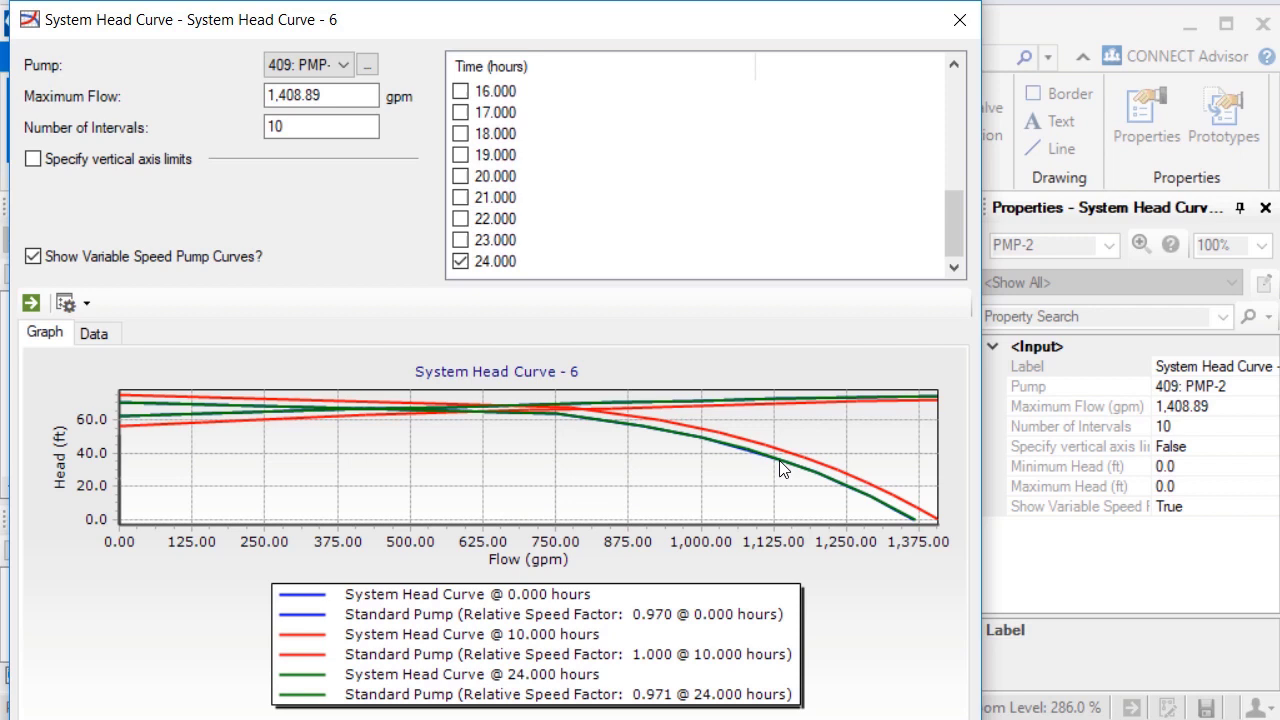
mouse_move(548, 474)
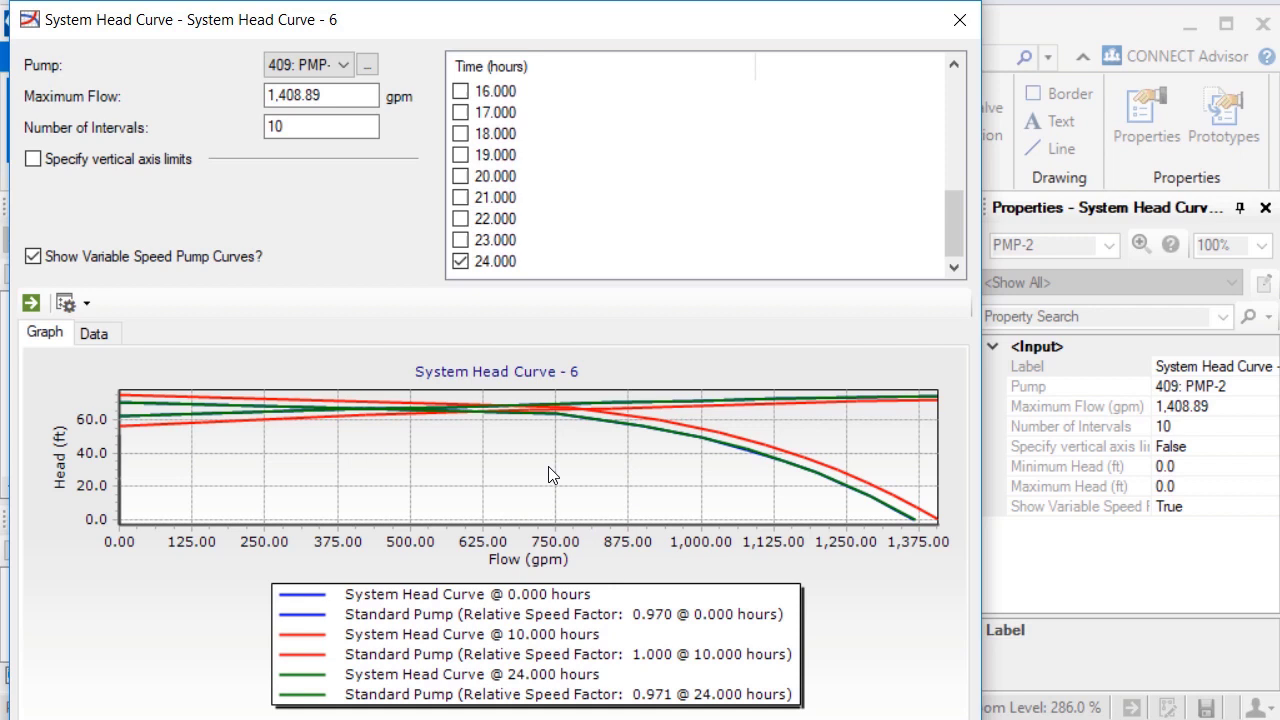
mouse_move(464, 410)
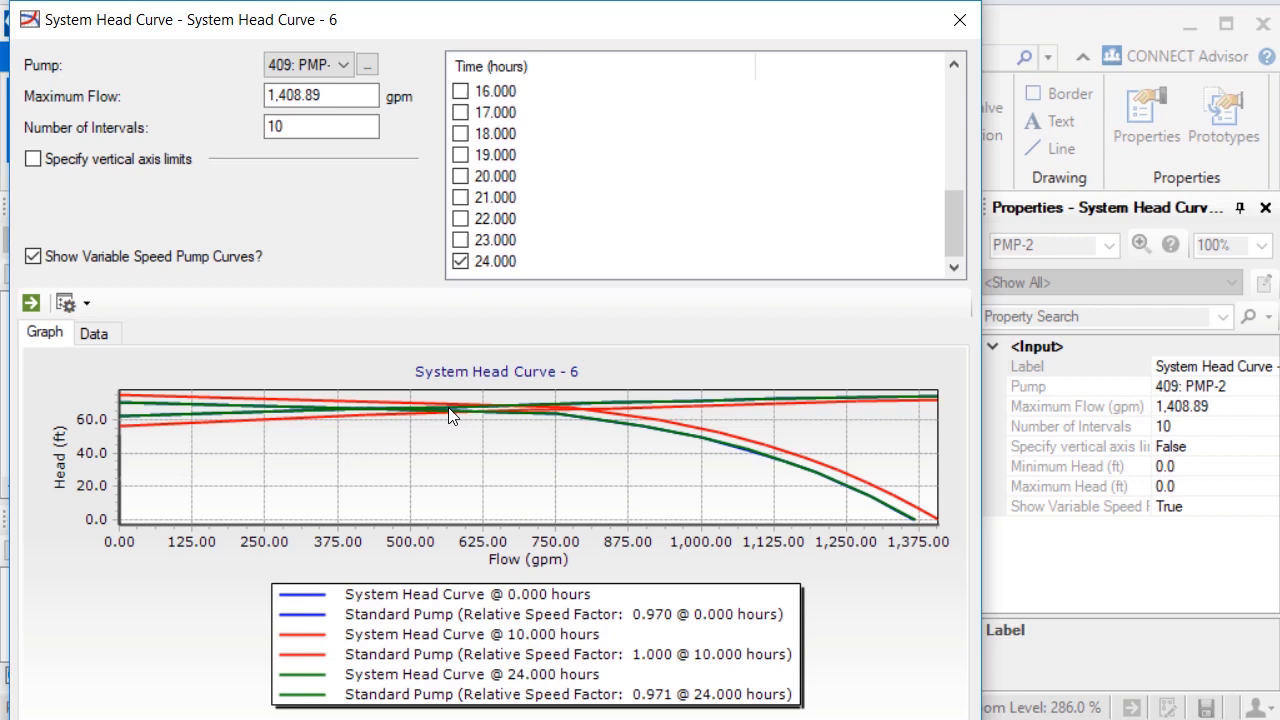
mouse_move(470, 530)
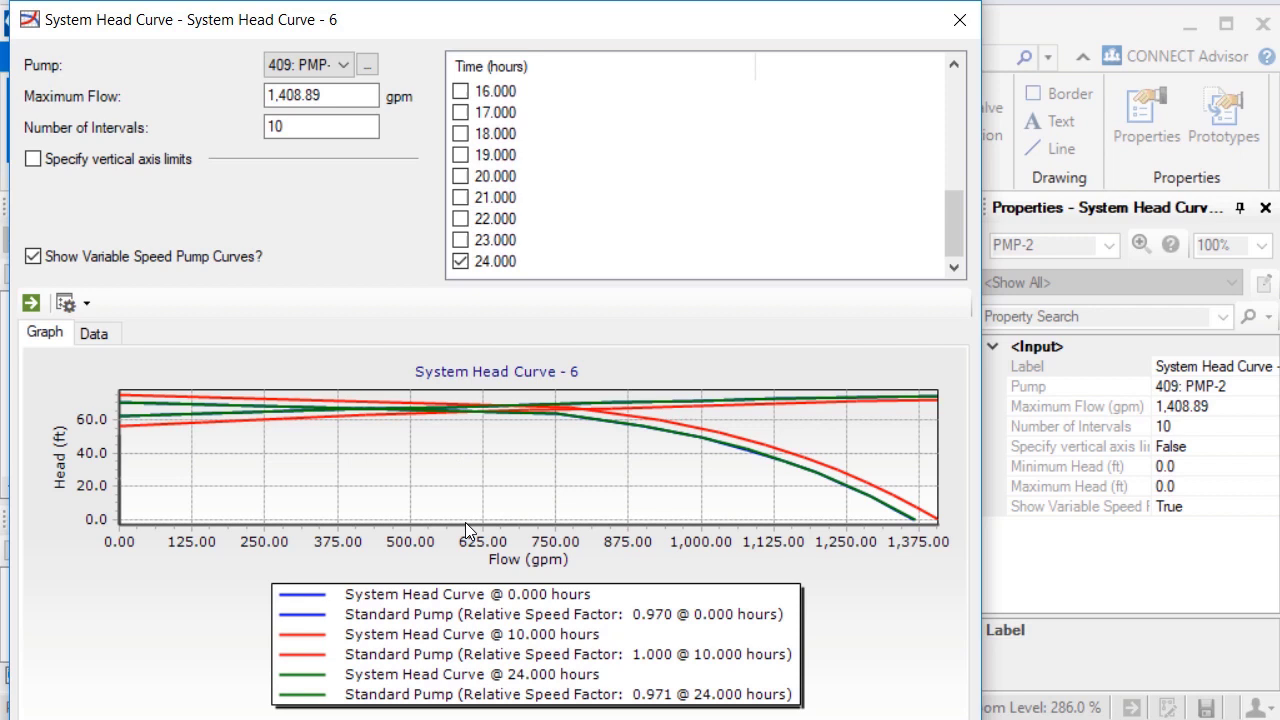
mouse_move(620, 476)
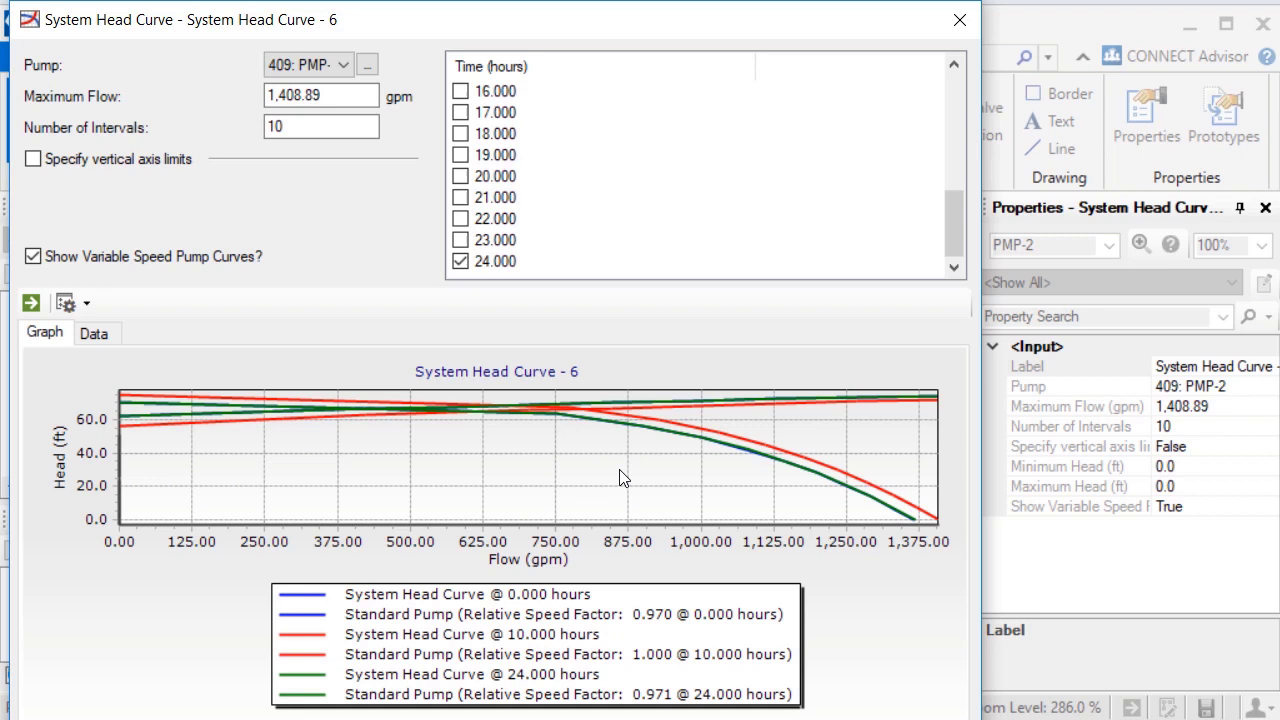
mouse_move(612, 418)
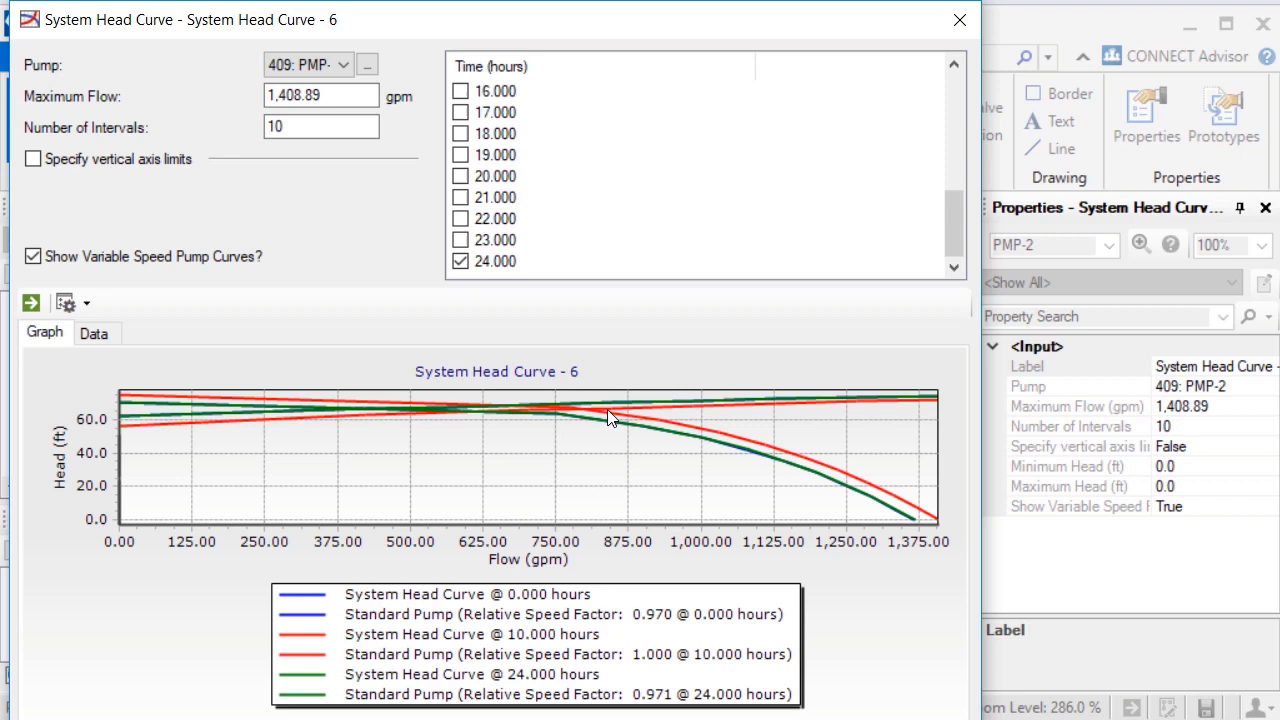
mouse_move(720, 476)
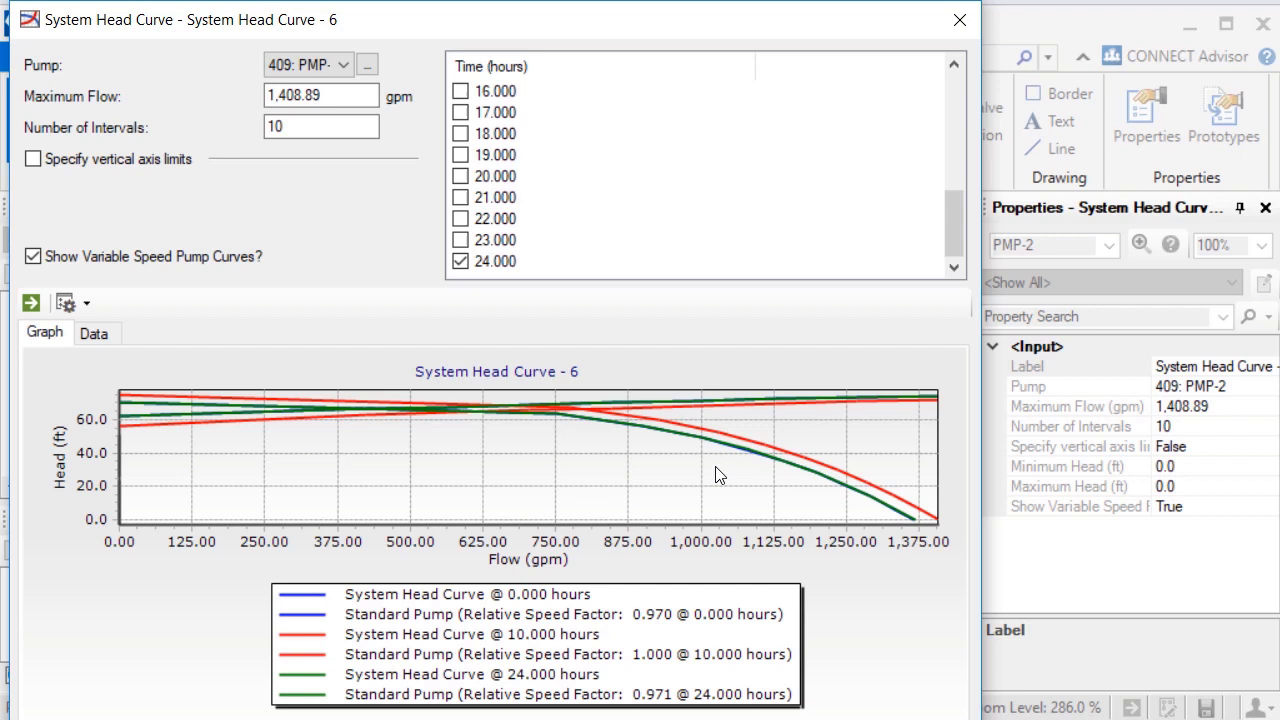
- Restrict the plot to hour 0.000 without legend and bring up the TeeChart Editor series list
scroll(up, 3)
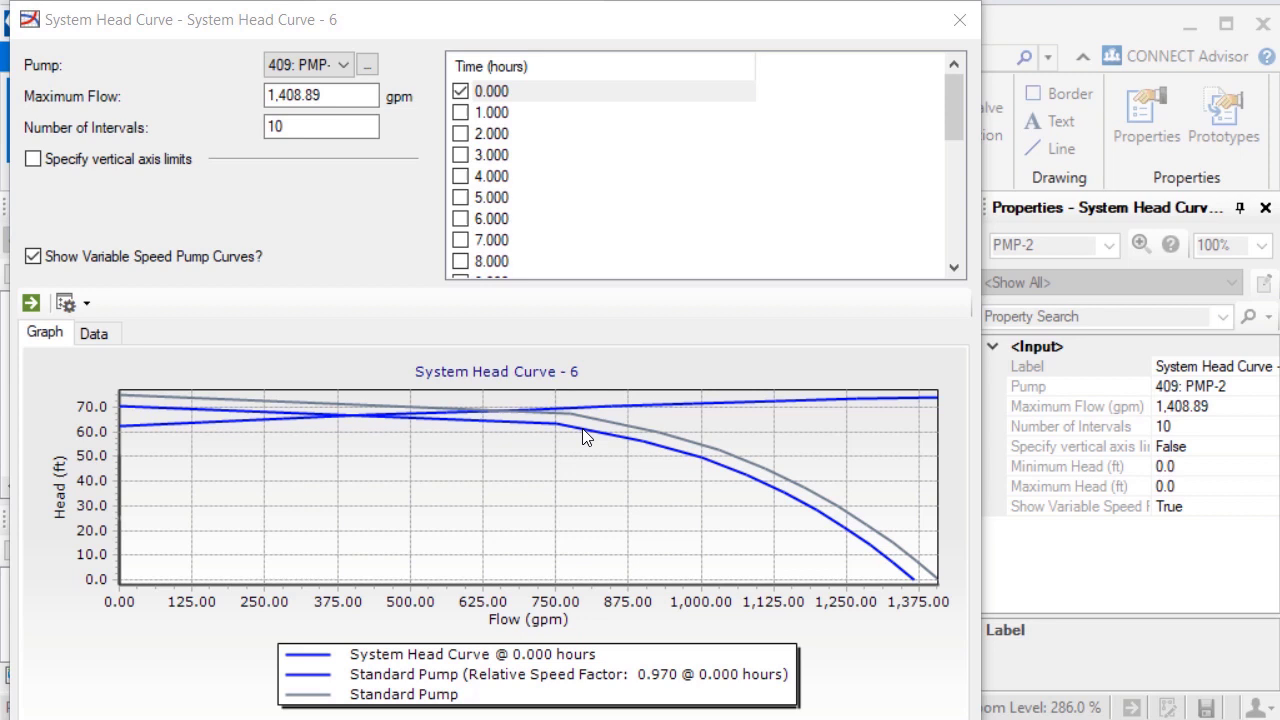
mouse_move(772, 478)
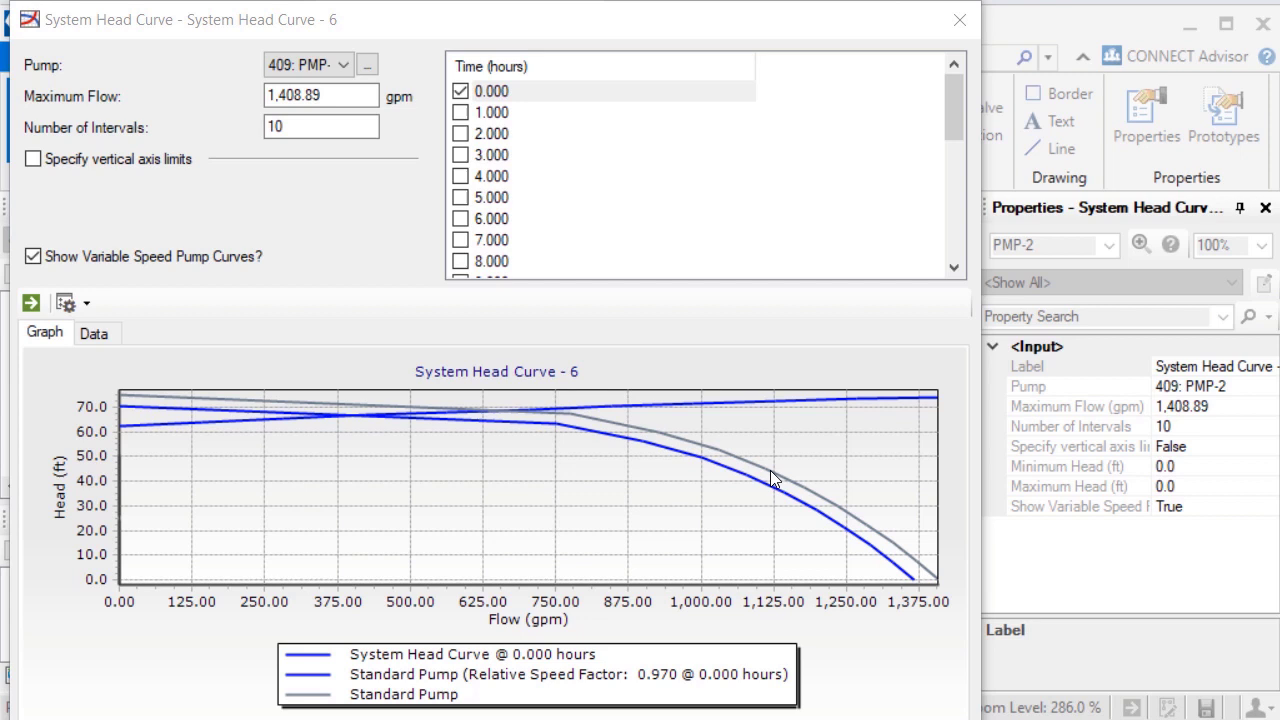
mouse_move(444, 516)
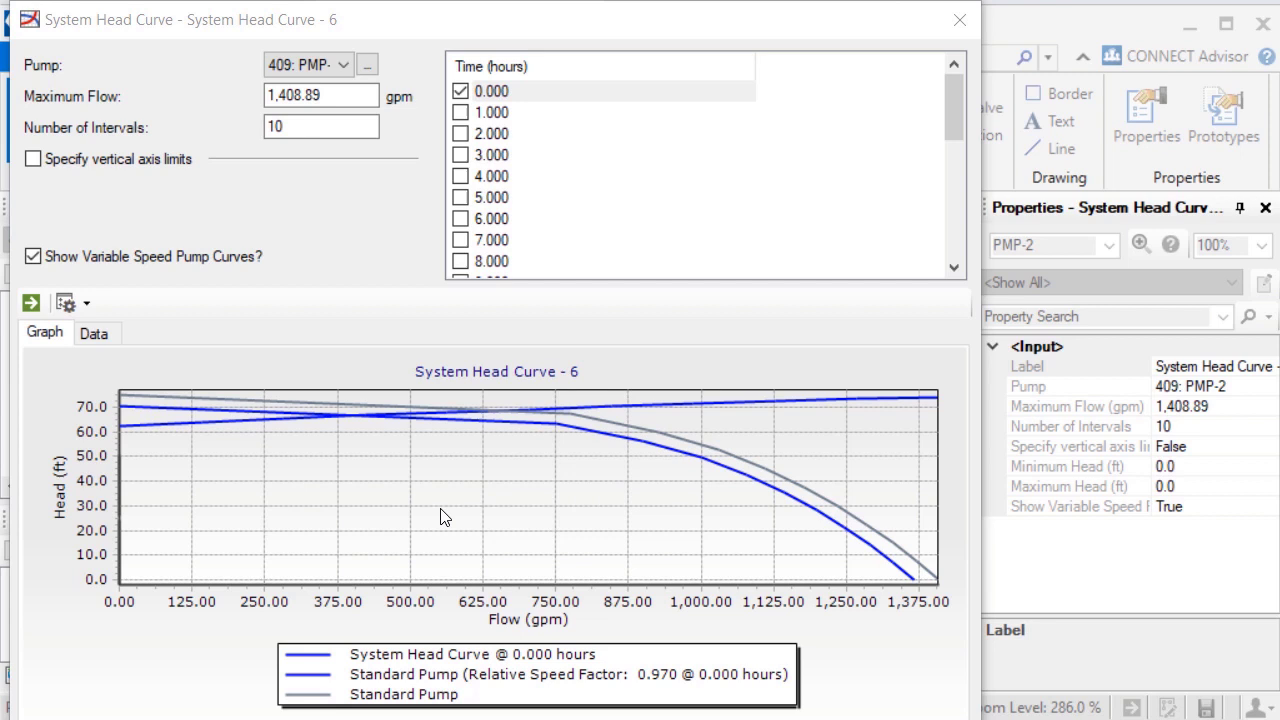
mouse_move(590, 430)
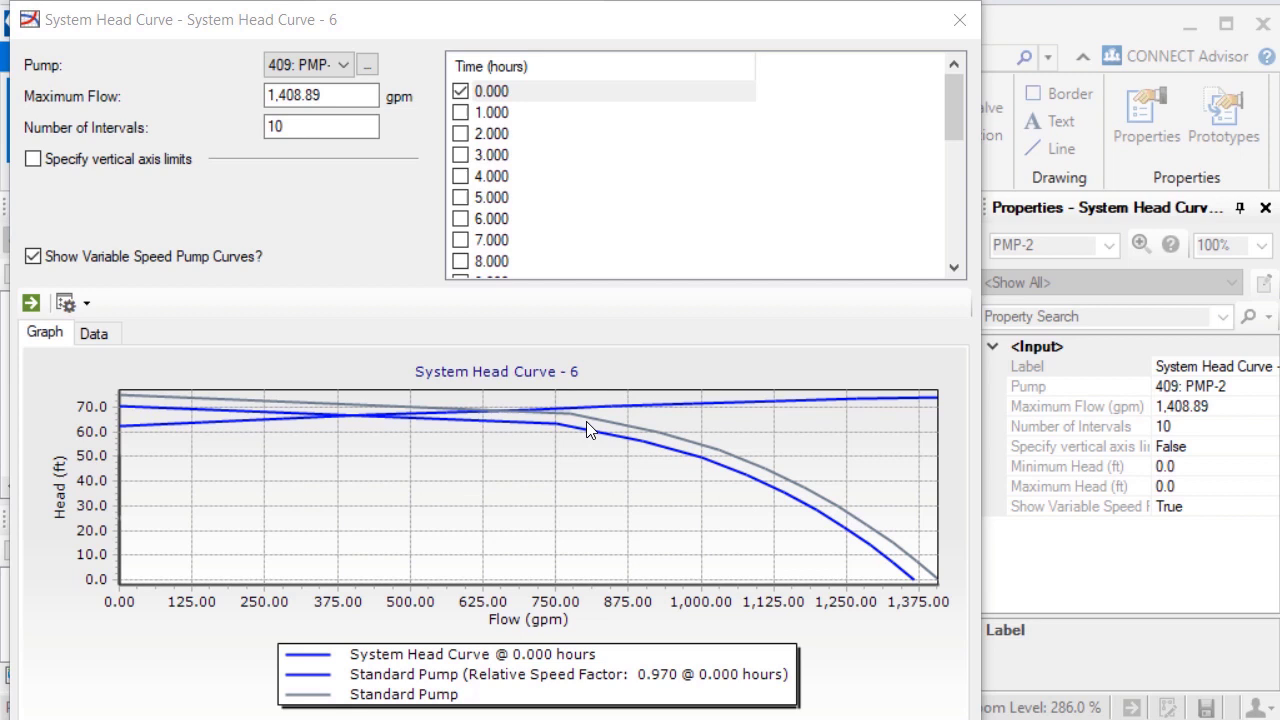
mouse_move(472, 488)
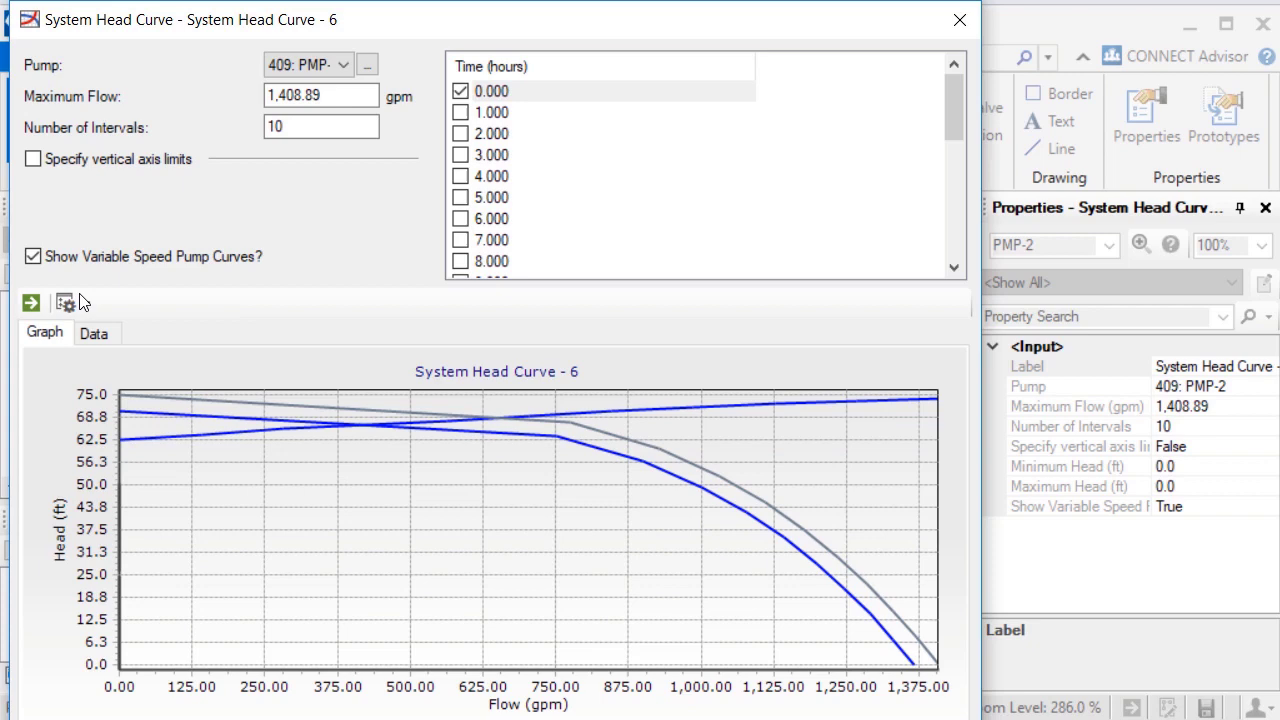
click(64, 304)
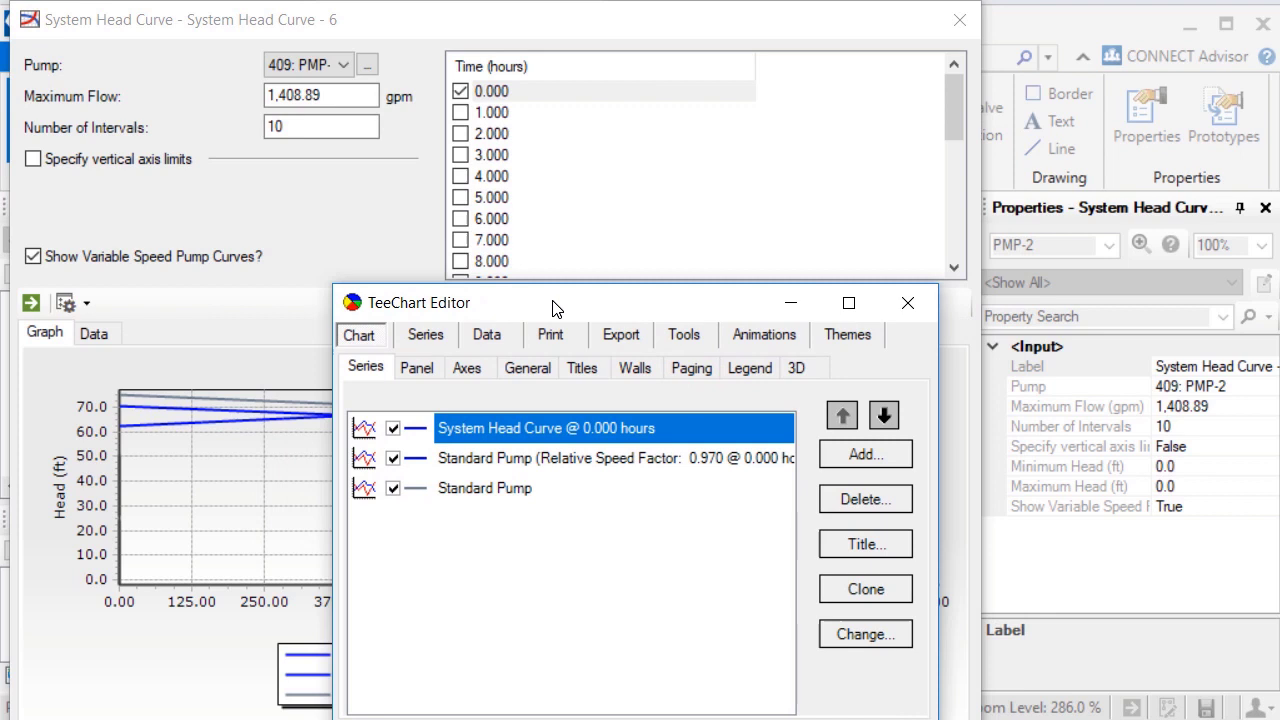